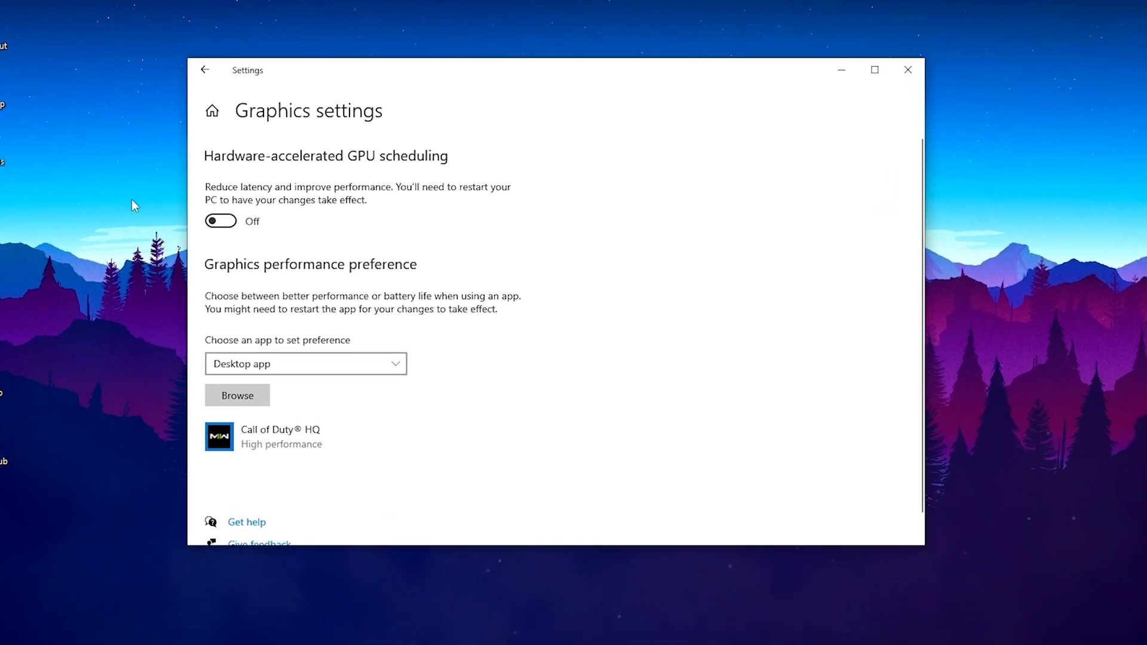
Close the Windows Settings window showing Graphics settings, returning to the desktop
{"action": "left_click", "coordinate": [908, 69]}
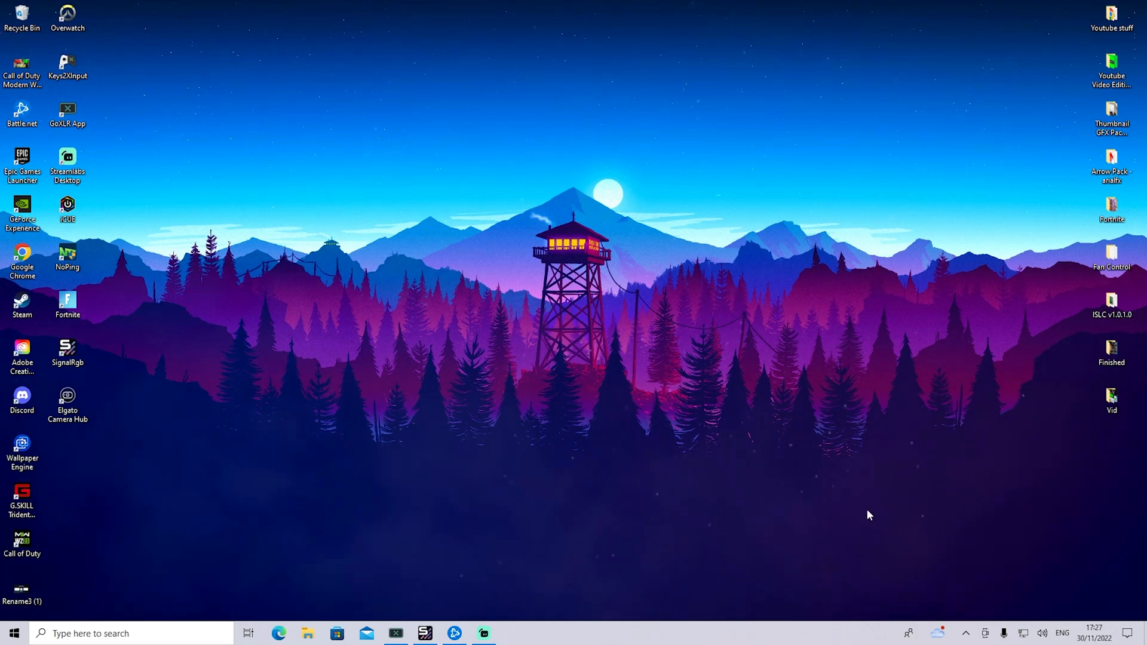
Bring up Manage 3D Settings' global list scrolled down to Shader Cache Size (5 GB)
{"action": "left_click", "coordinate": [513, 633]}
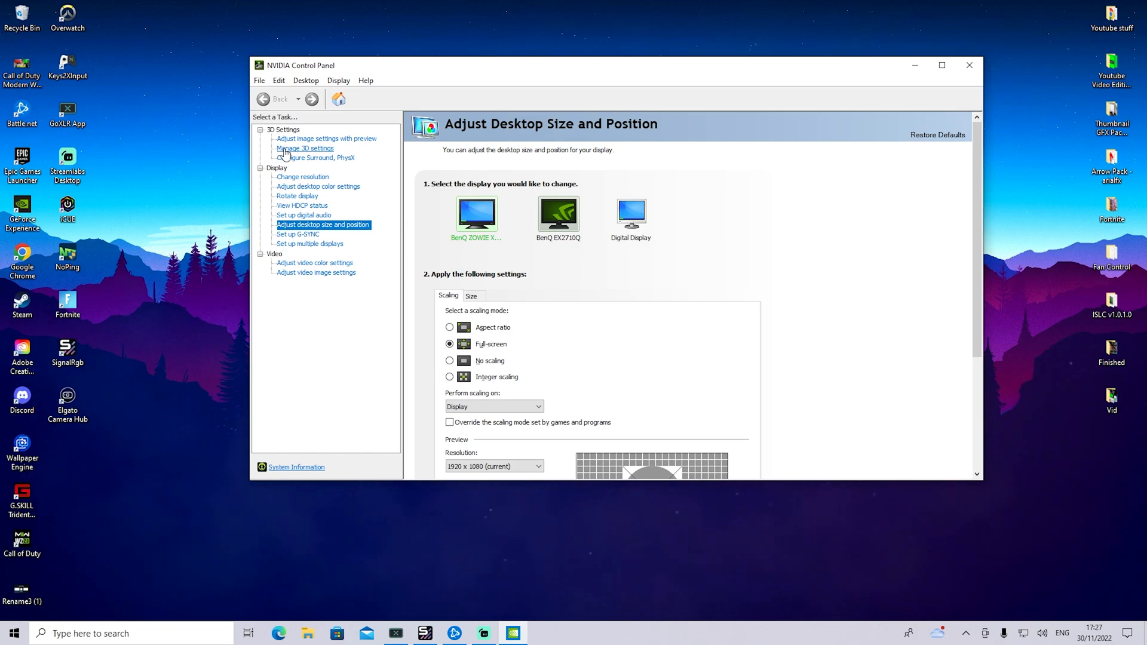
{"action": "left_click", "coordinate": [304, 148]}
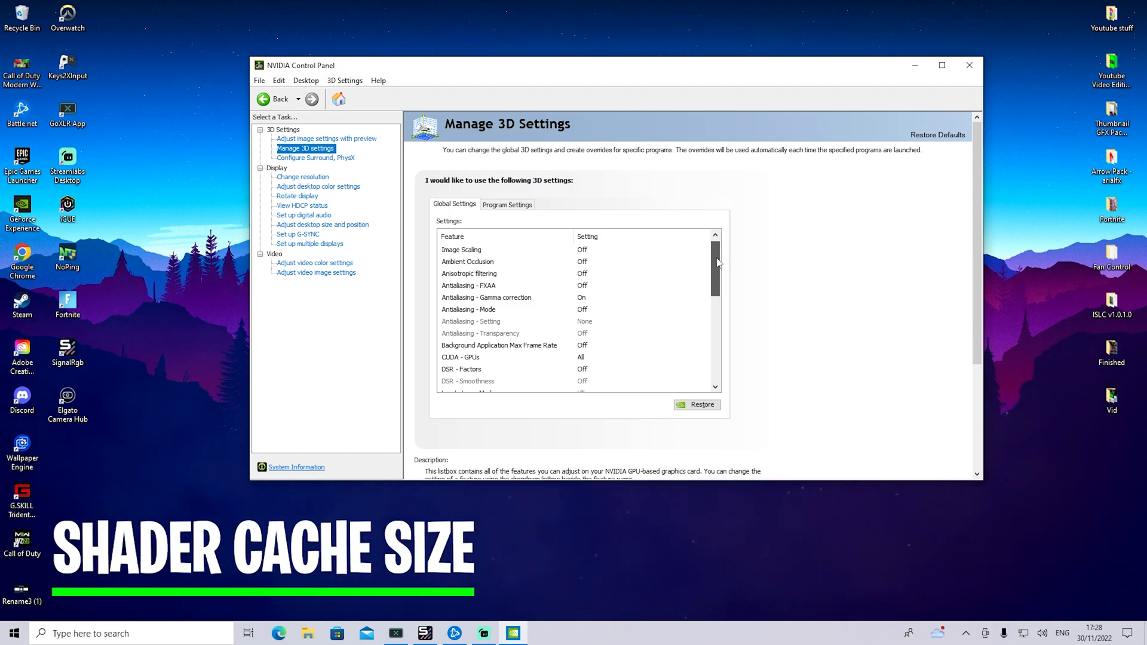
{"action": "scroll", "scroll_direction": "down", "scroll_amount": 3}
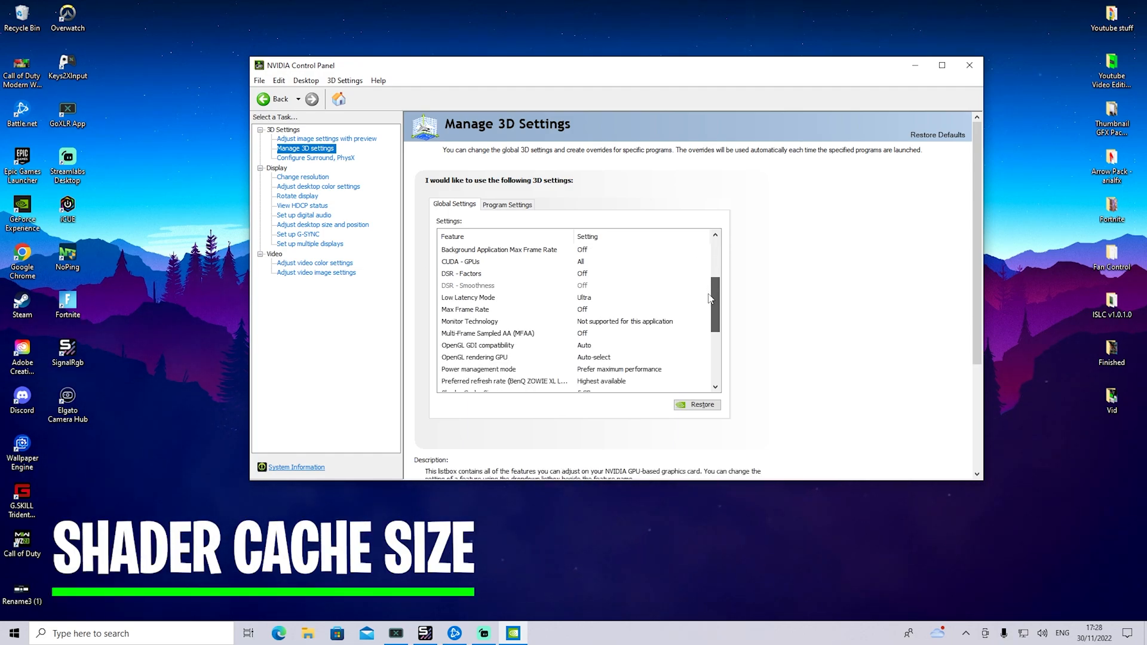
{"action": "scroll", "scroll_direction": "down", "scroll_amount": 3}
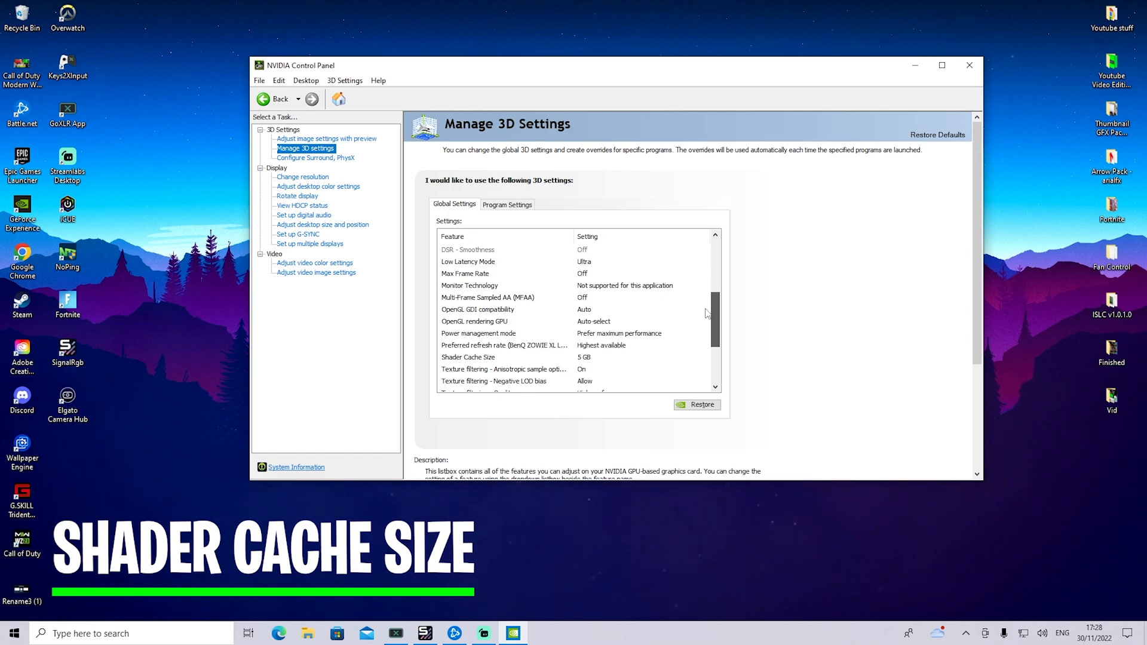
{"action": "scroll", "scroll_direction": "down", "scroll_amount": 3}
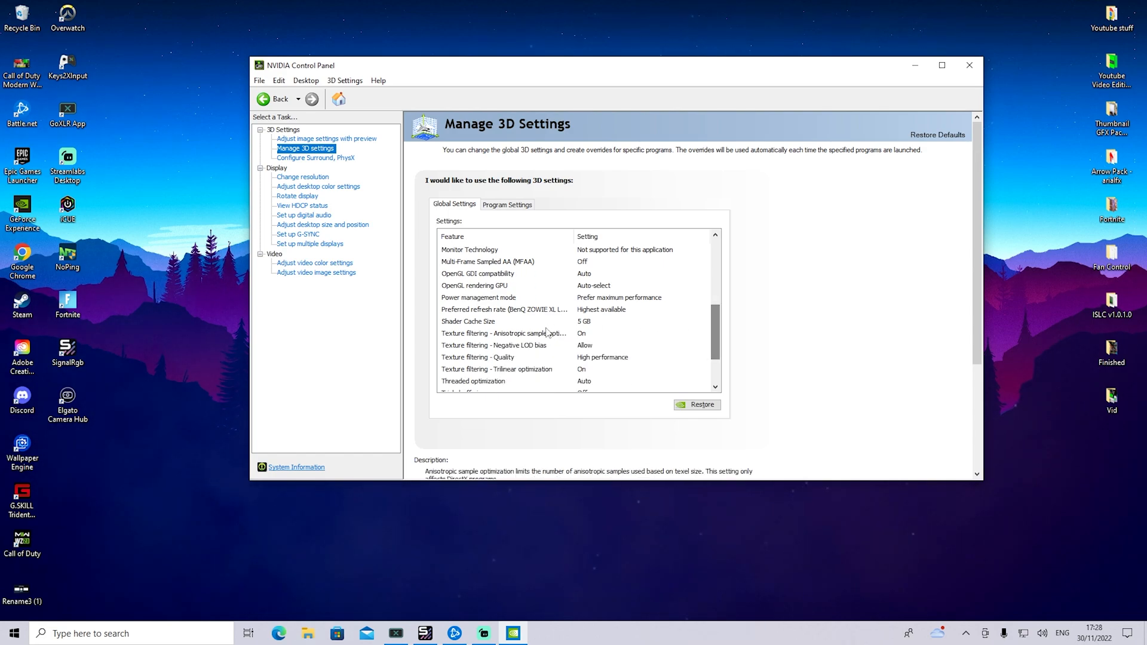
Change Shader Cache Size from 5 GB to 10 GB and apply it
{"action": "left_click", "coordinate": [501, 321]}
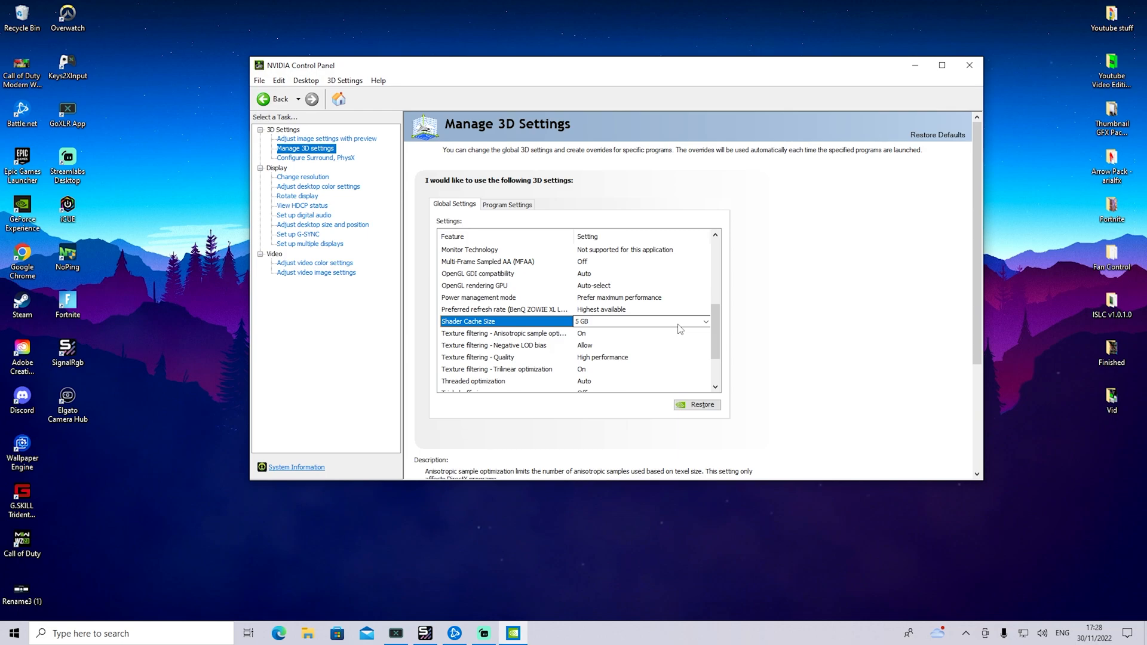
{"action": "left_click", "coordinate": [703, 321]}
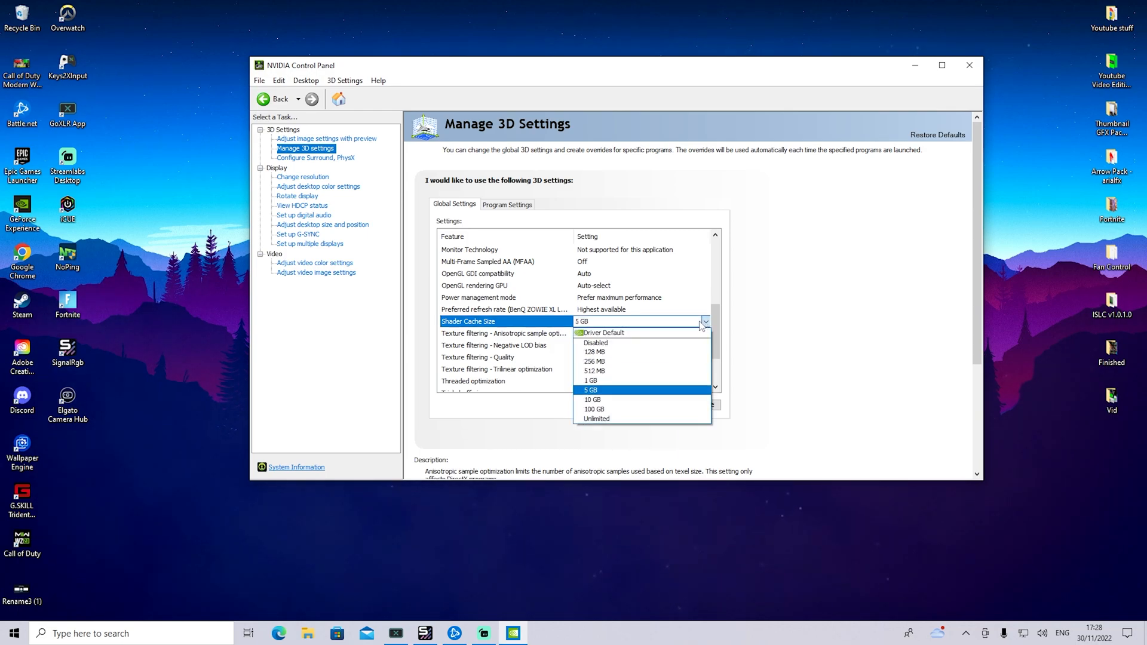
{"action": "mouse_move", "coordinate": [592, 380]}
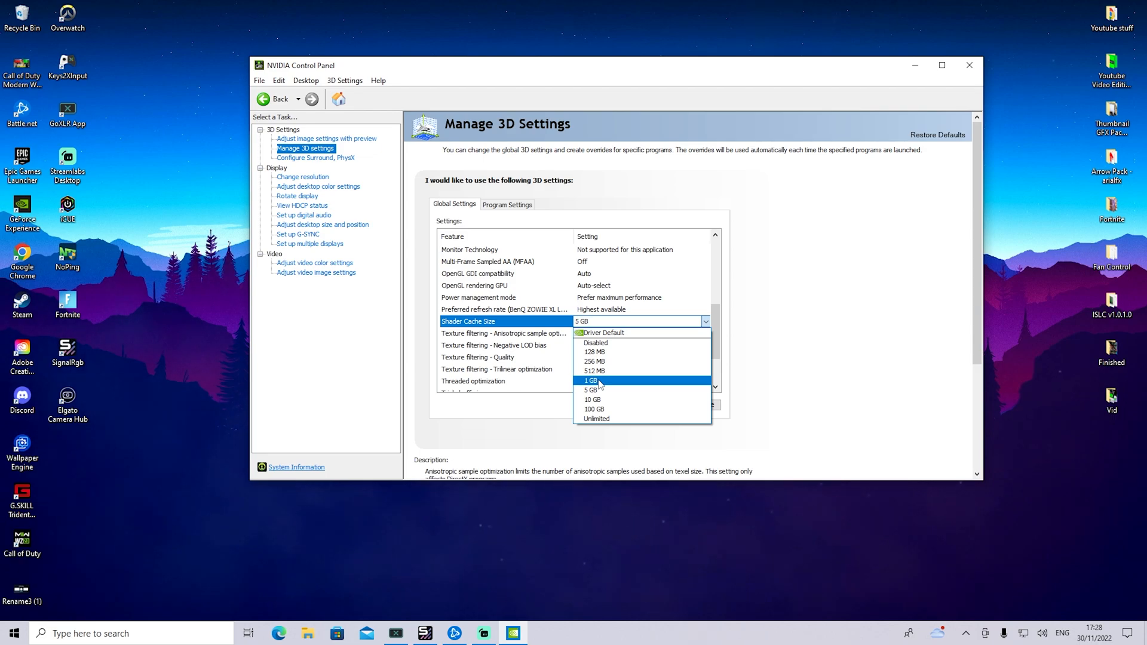
{"action": "mouse_move", "coordinate": [591, 399]}
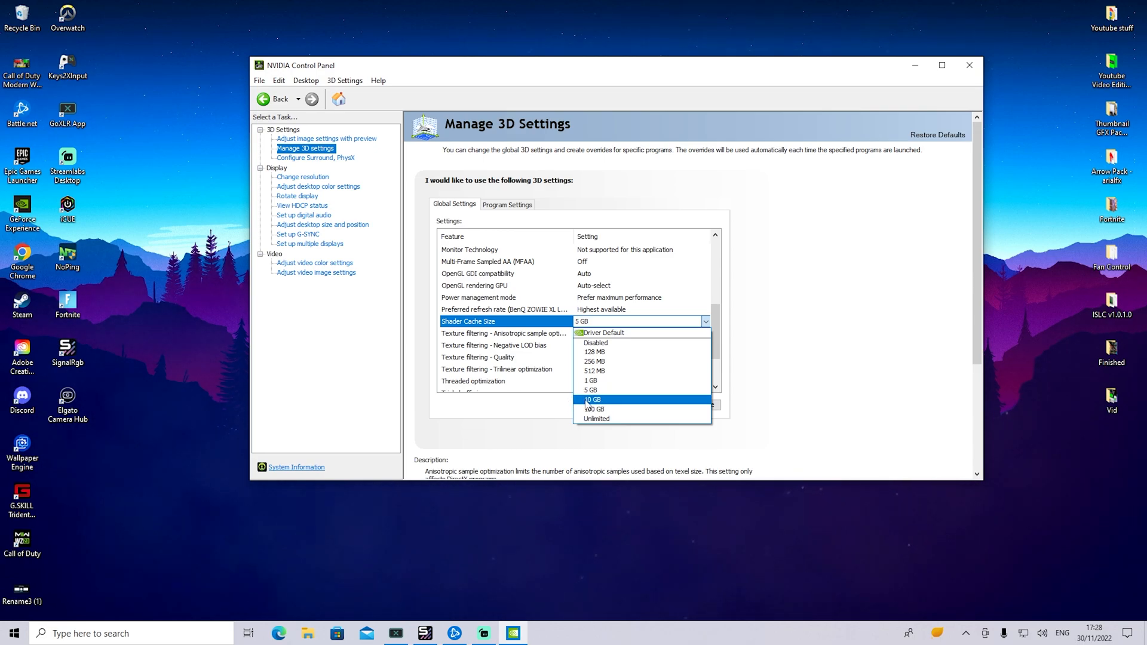
{"action": "left_click", "coordinate": [593, 401]}
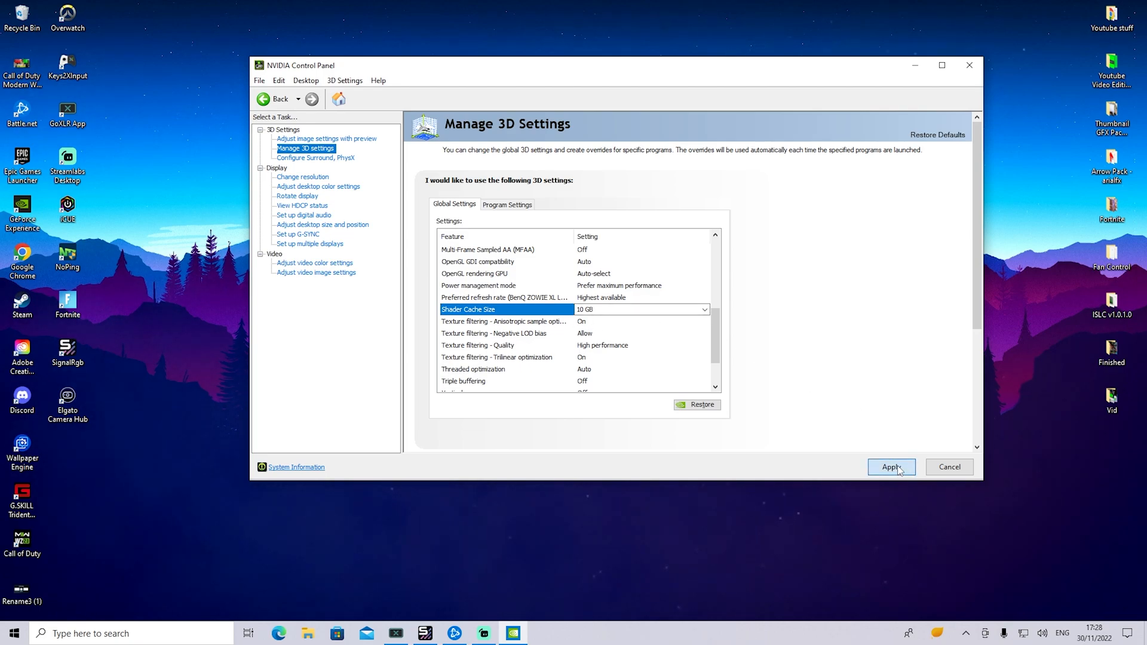
{"action": "left_click", "coordinate": [891, 467]}
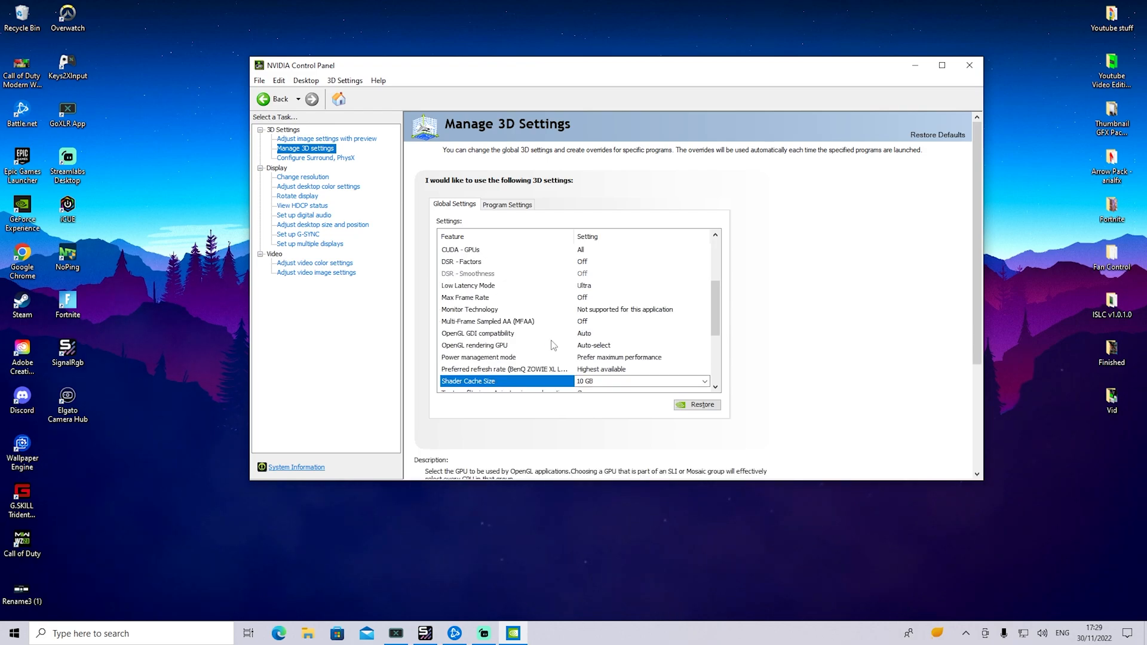
{"action": "scroll", "scroll_direction": "down", "scroll_amount": 3}
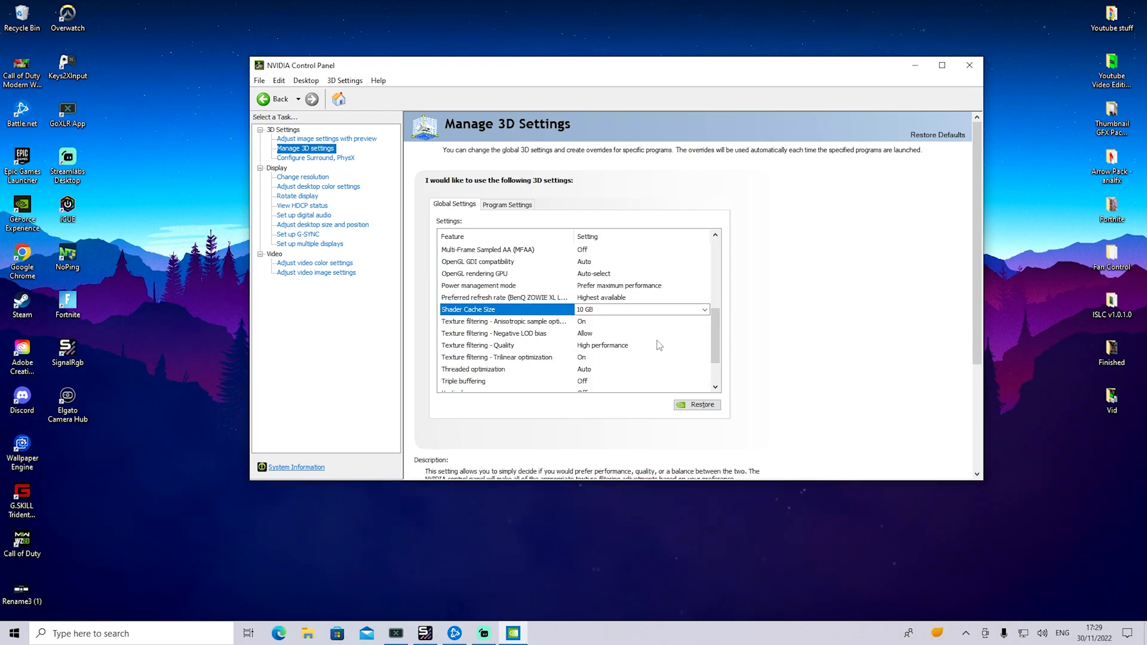
Close NVIDIA Control Panel and search Start for 'graphics settings'
{"action": "left_click", "coordinate": [969, 65]}
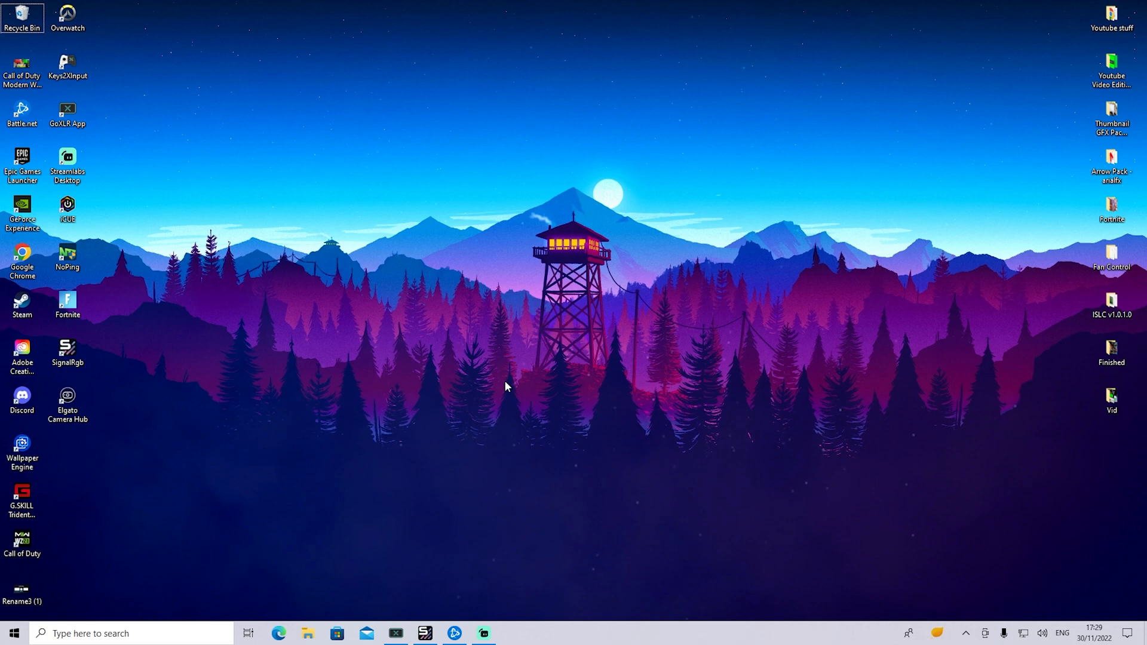
{"action": "left_click", "coordinate": [13, 634]}
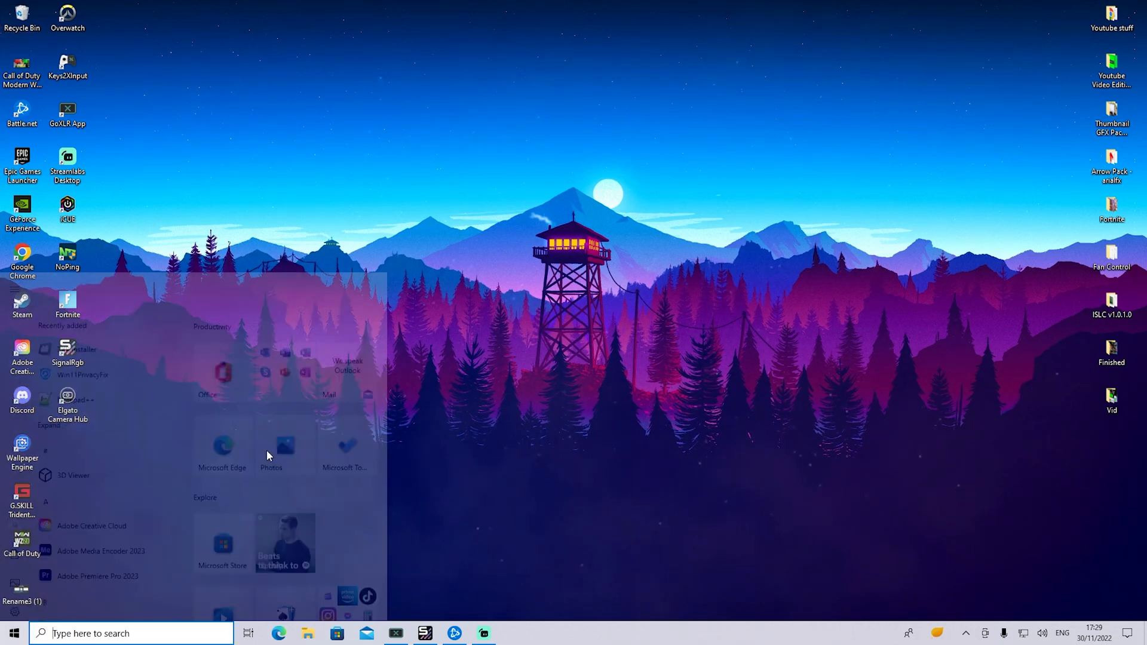
{"action": "type", "text": "graphics settings"}
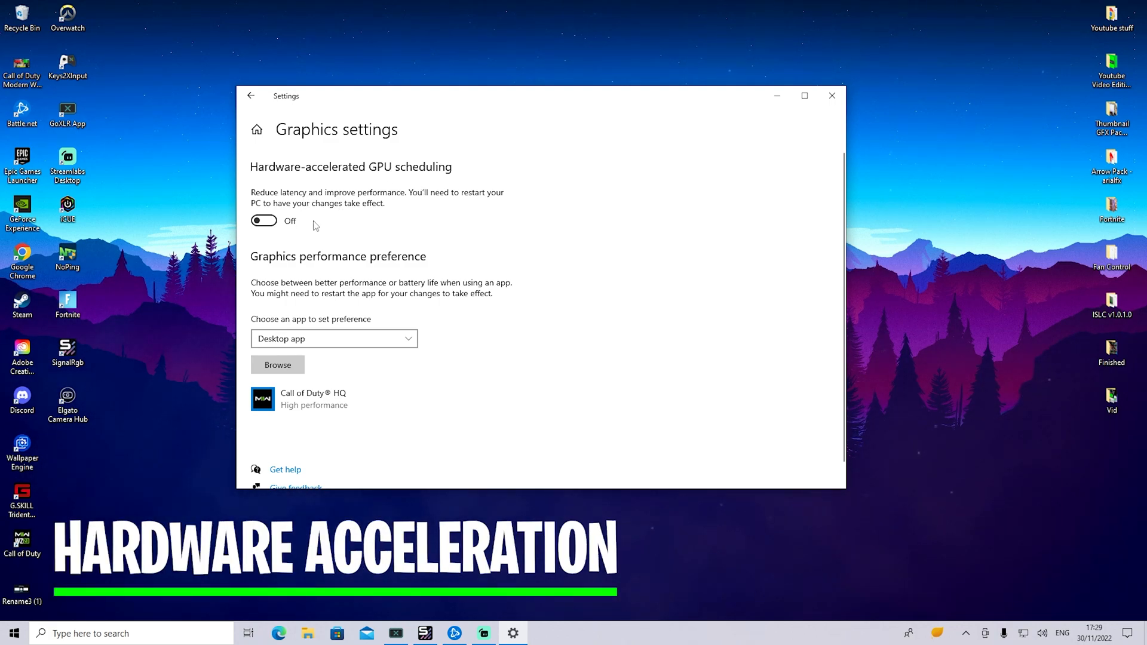
{"action": "mouse_move", "coordinate": [472, 217]}
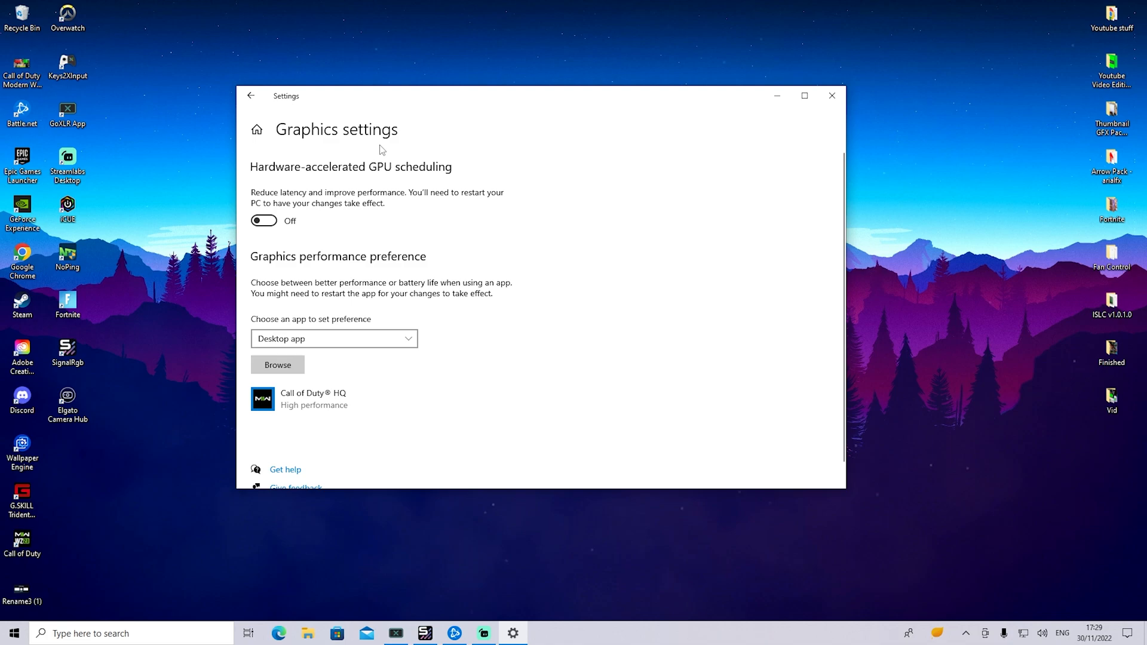
{"action": "mouse_move", "coordinate": [296, 203]}
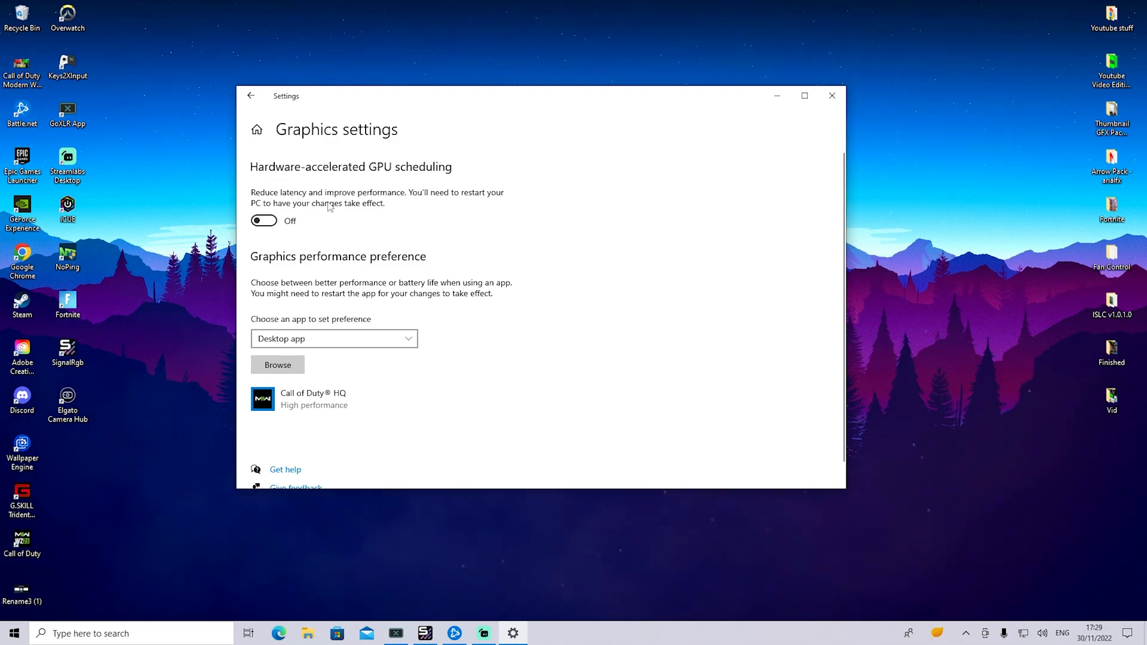
{"action": "mouse_move", "coordinate": [205, 210]}
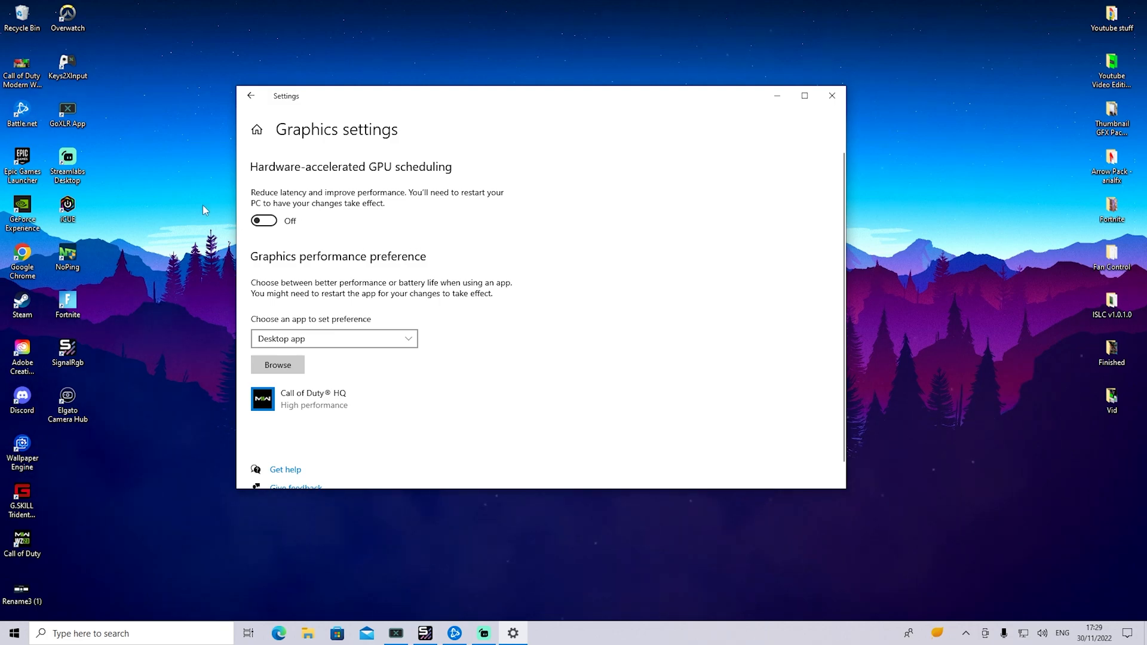
{"action": "mouse_move", "coordinate": [334, 234]}
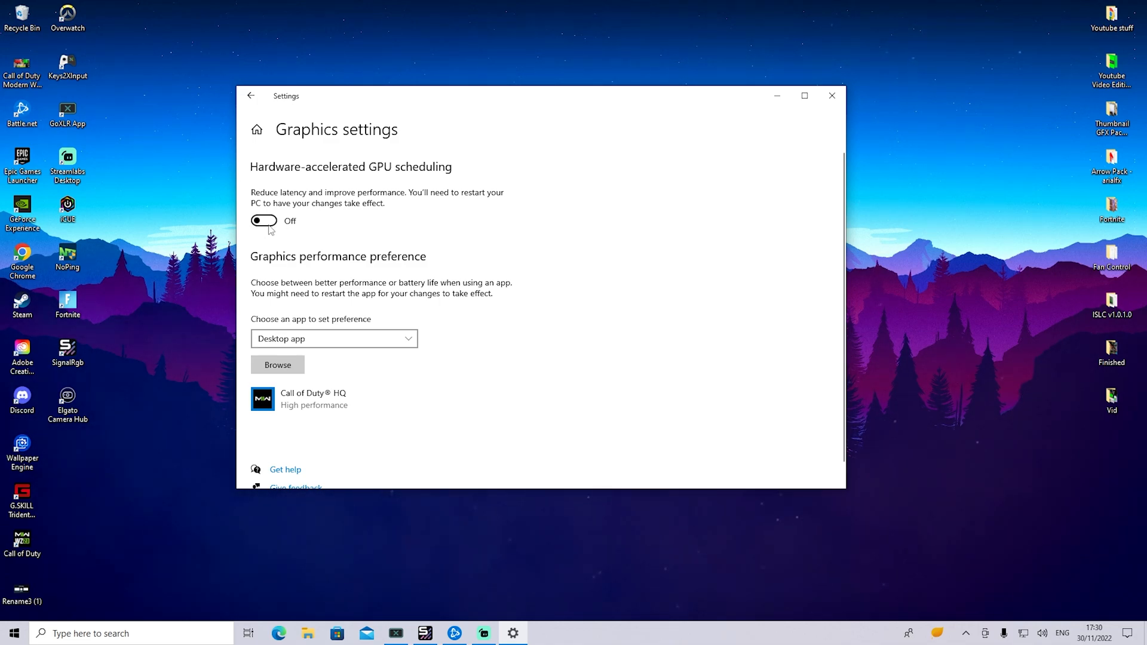
{"action": "mouse_move", "coordinate": [304, 223]}
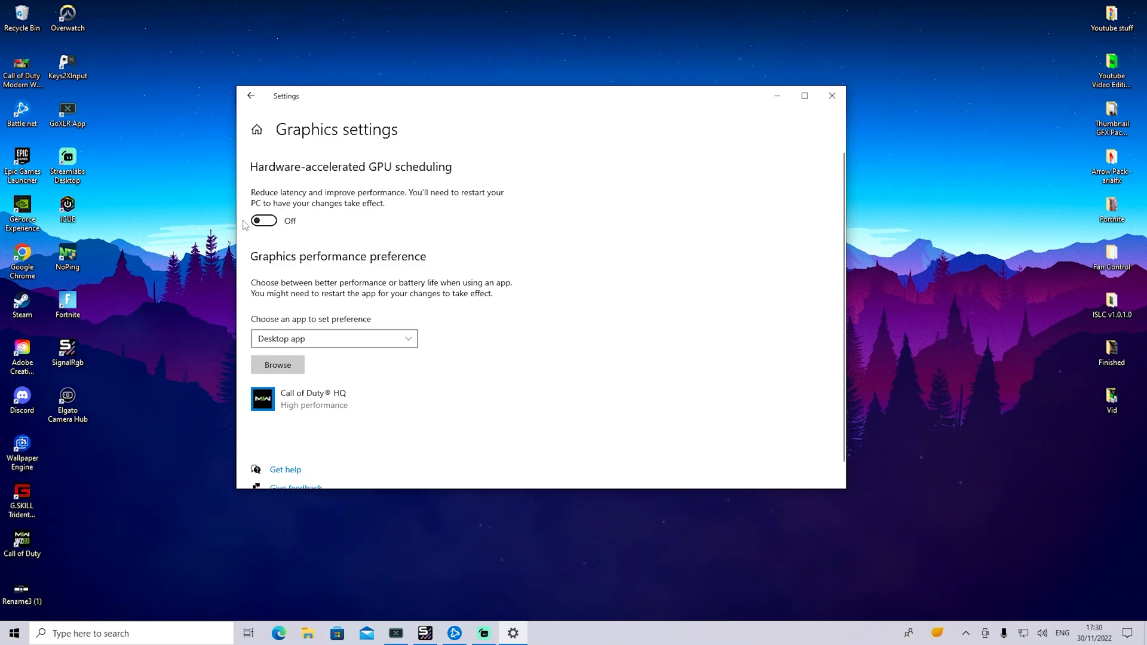
{"action": "mouse_move", "coordinate": [263, 229]}
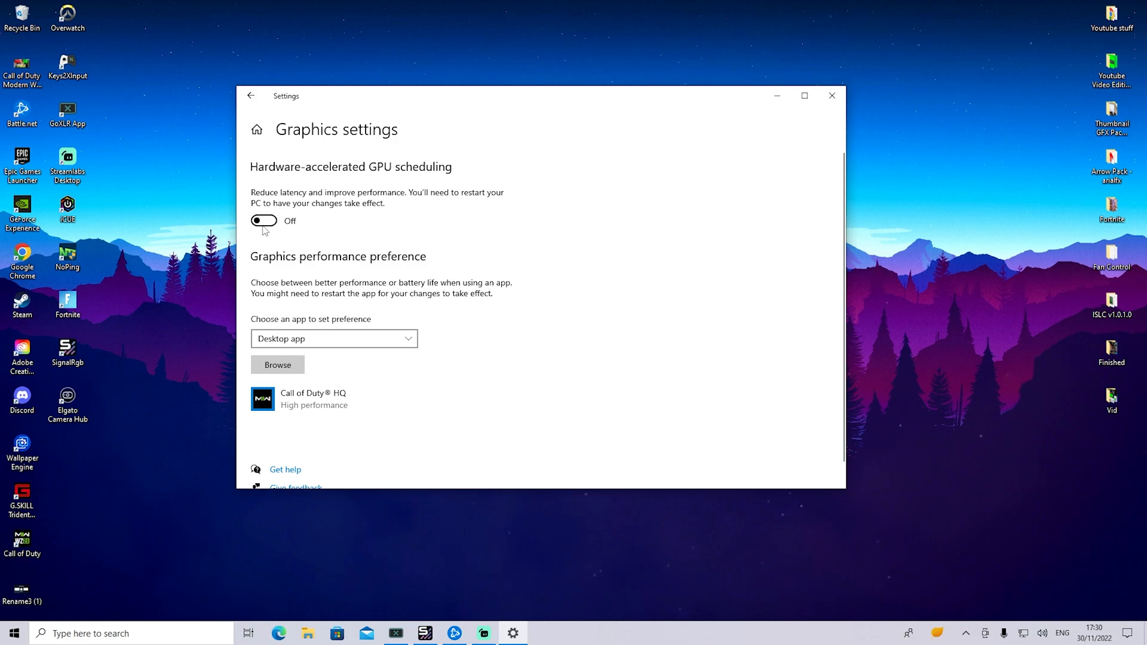
{"action": "mouse_move", "coordinate": [317, 168]}
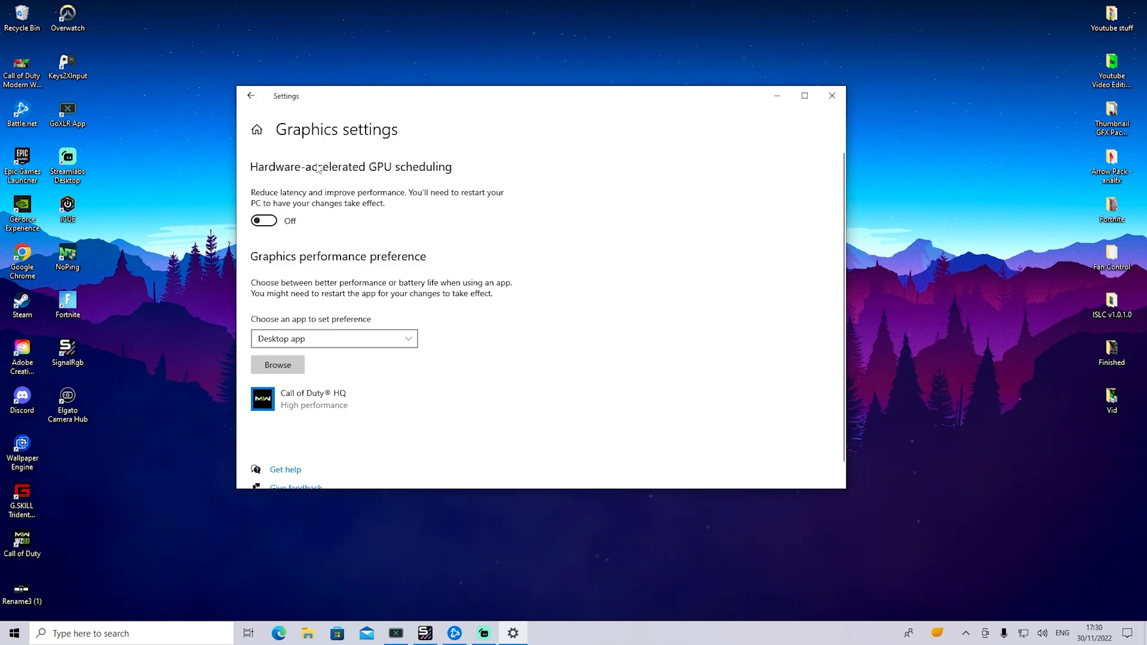
{"action": "mouse_move", "coordinate": [284, 210]}
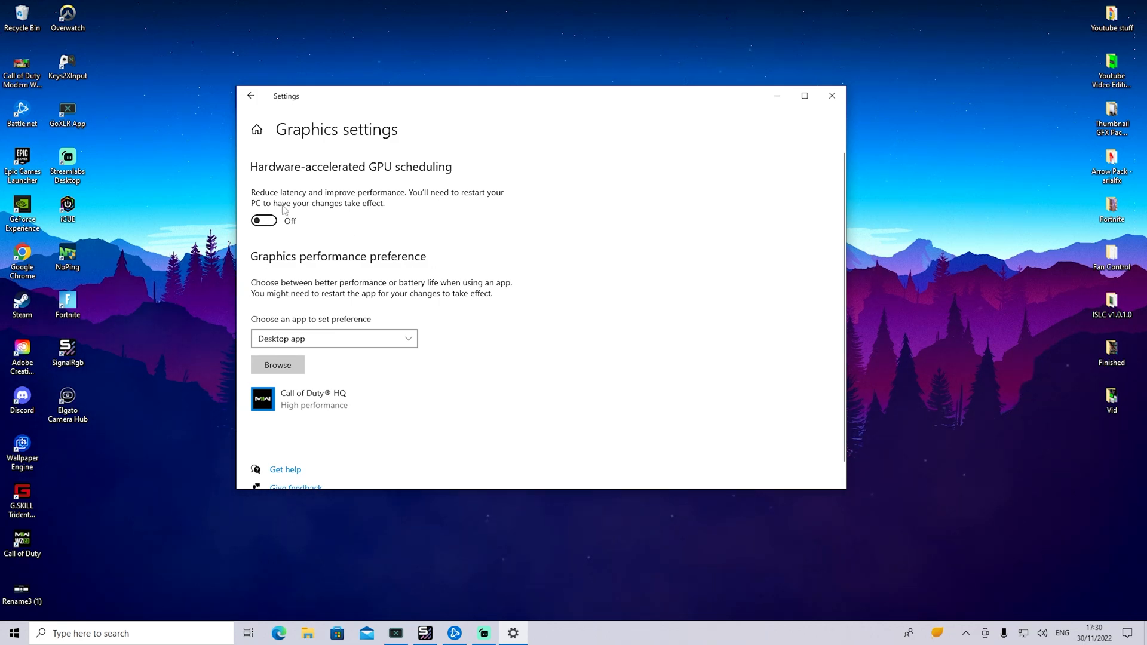
{"action": "mouse_move", "coordinate": [269, 234]}
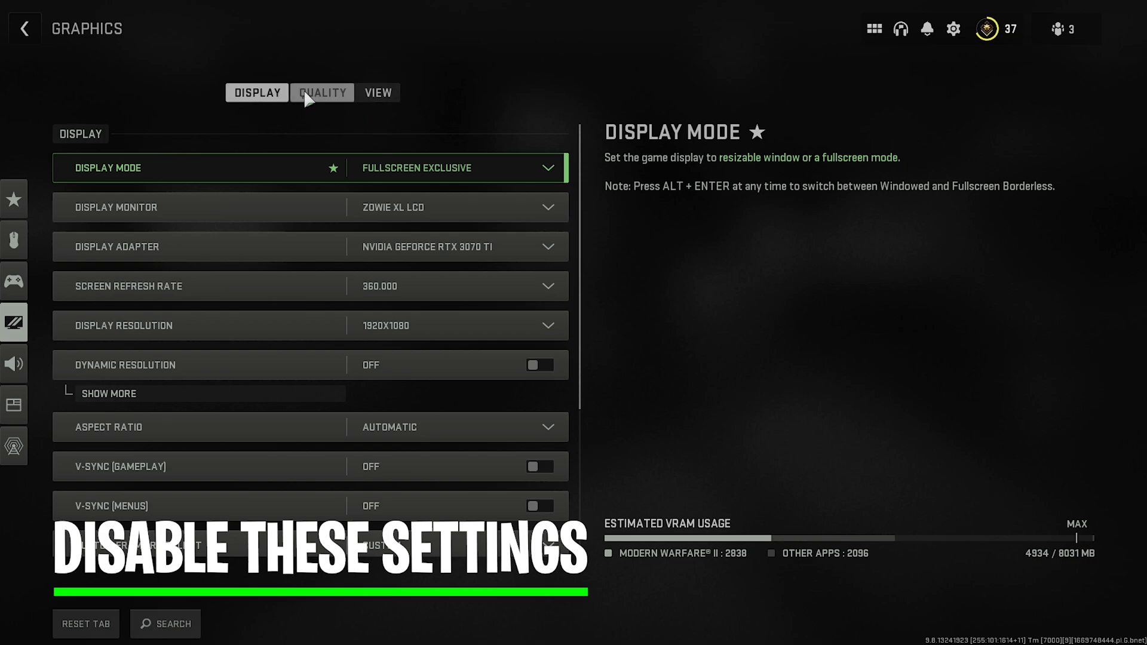
Switch the MW2 graphics menu to the Quality options
{"action": "left_click", "coordinate": [322, 94]}
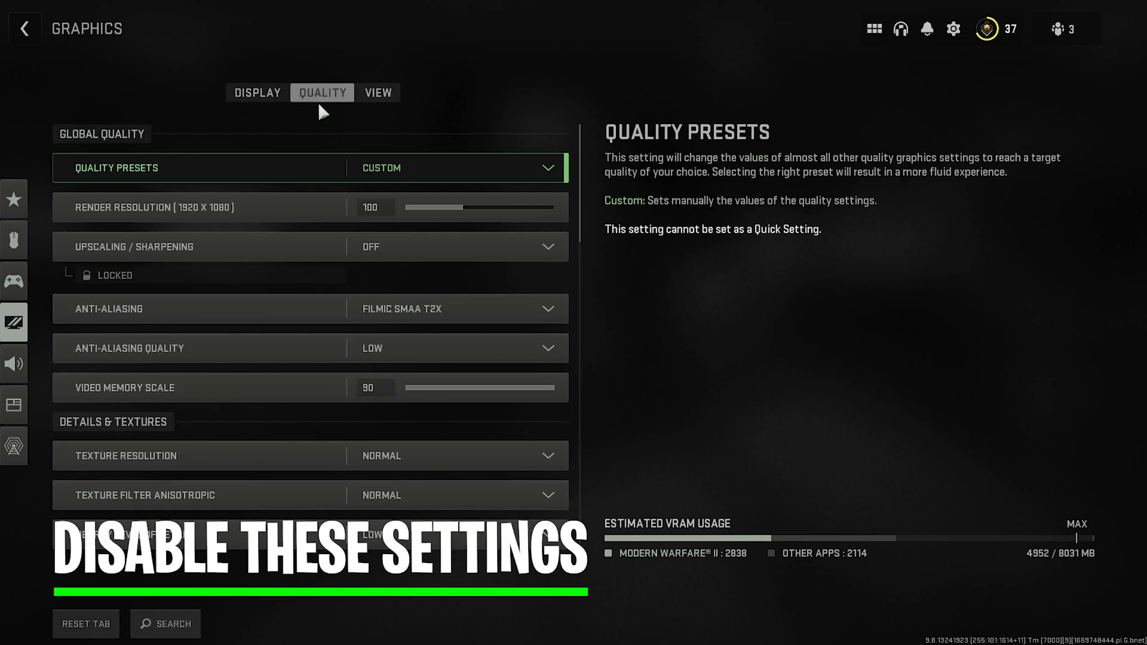
{"action": "mouse_move", "coordinate": [365, 247]}
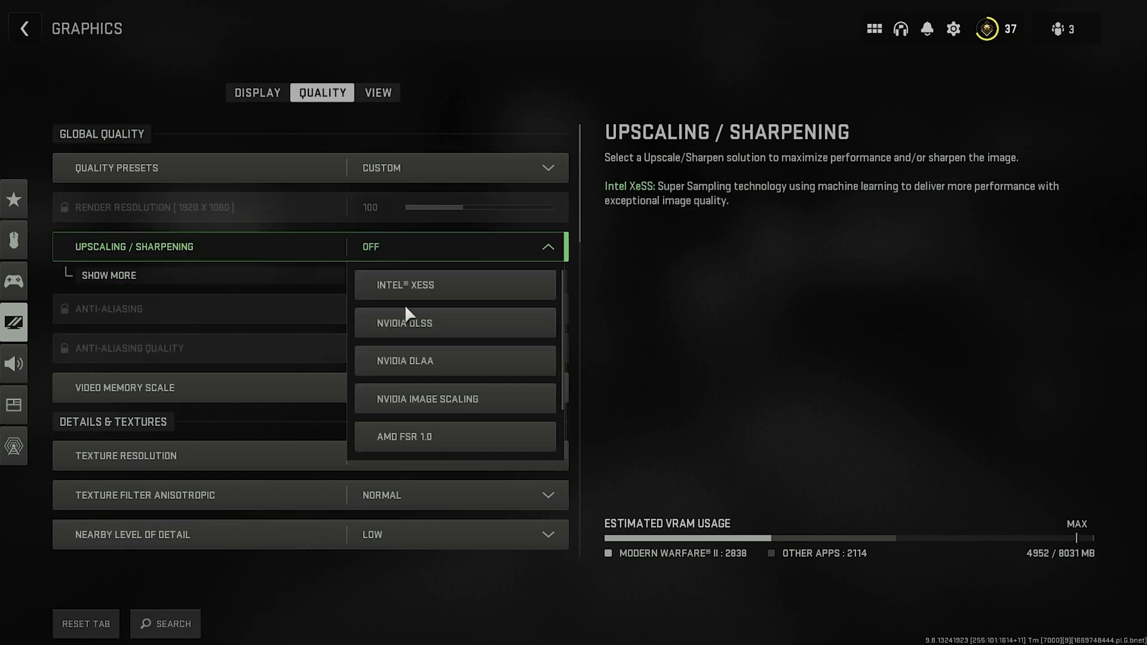
{"action": "mouse_move", "coordinate": [454, 360]}
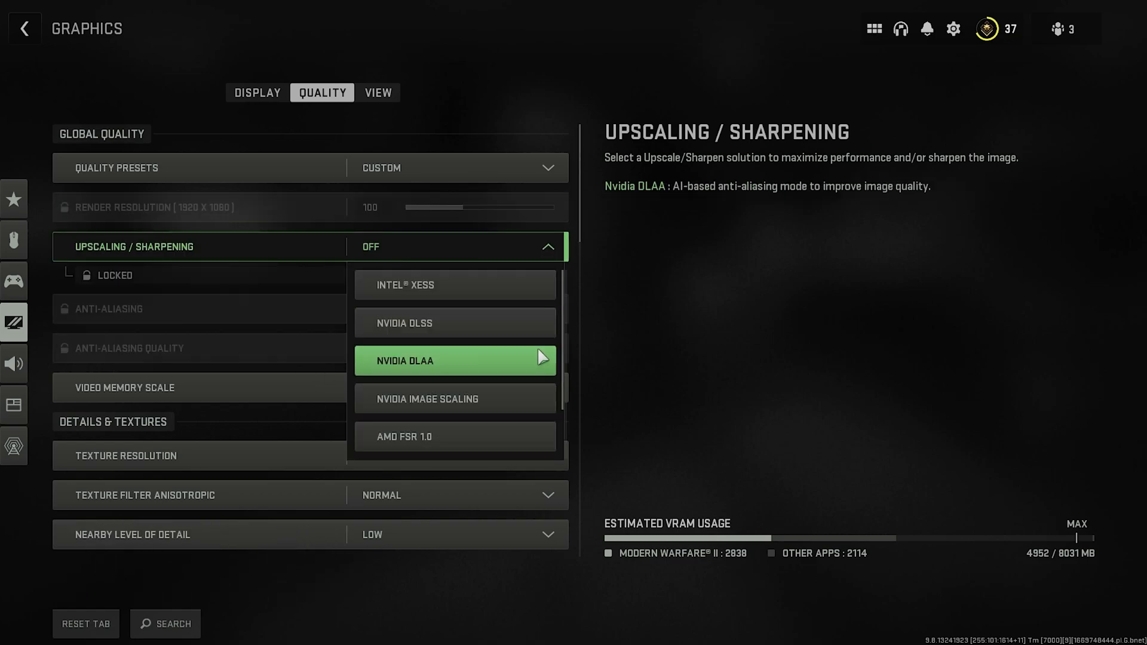
{"action": "mouse_move", "coordinate": [454, 398]}
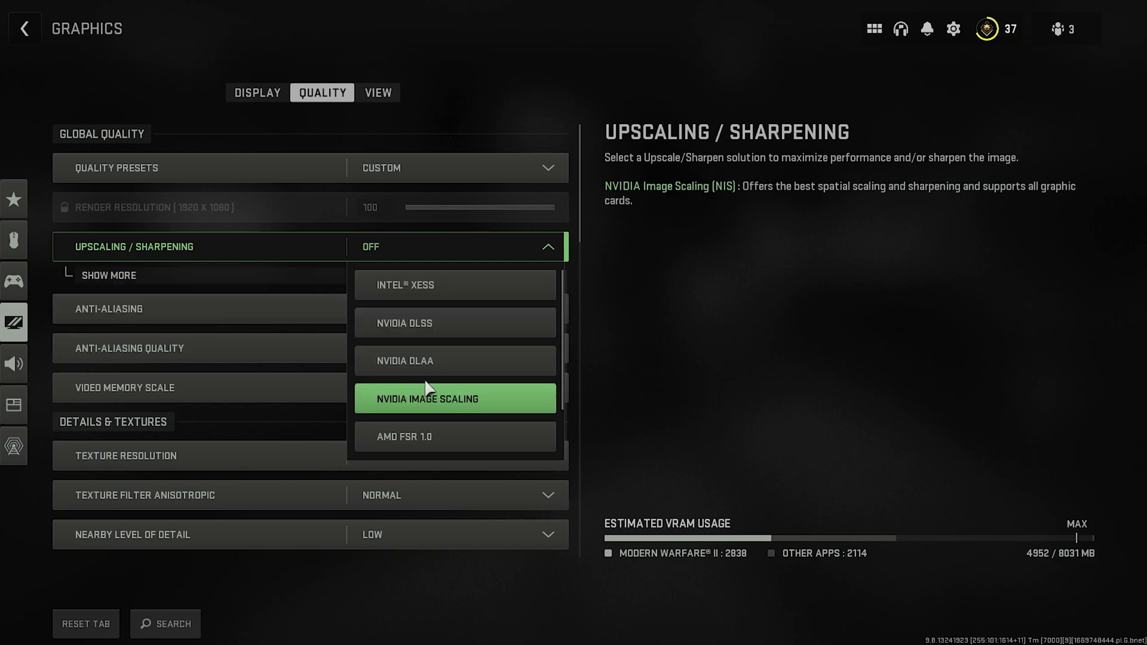
{"action": "mouse_move", "coordinate": [454, 360]}
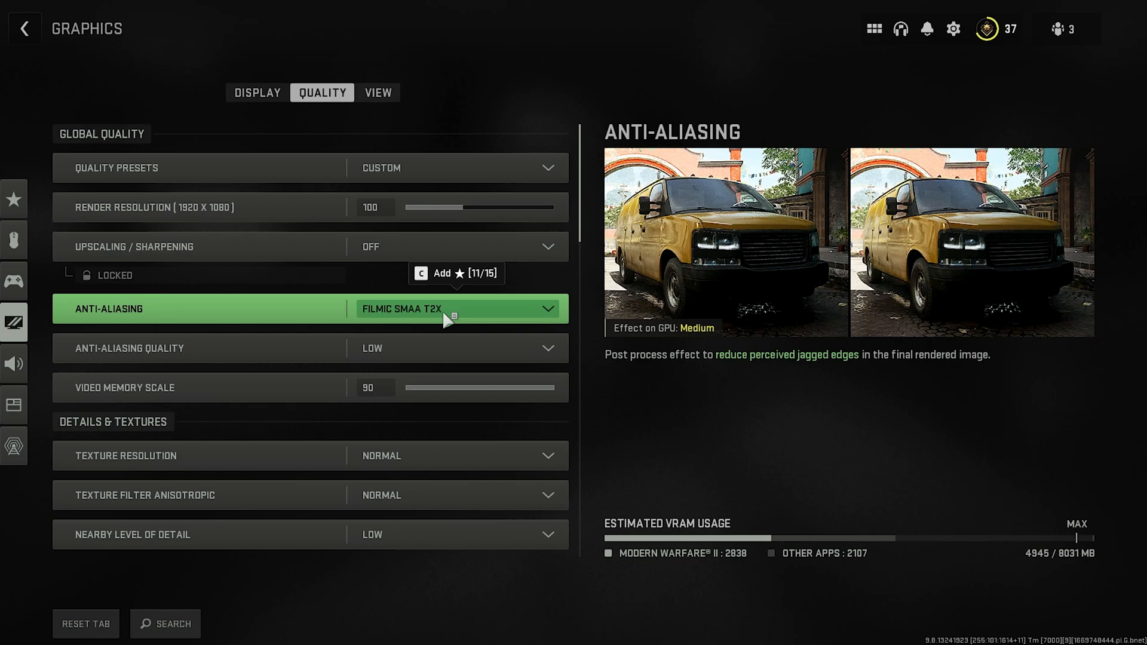
{"action": "mouse_move", "coordinate": [402, 318]}
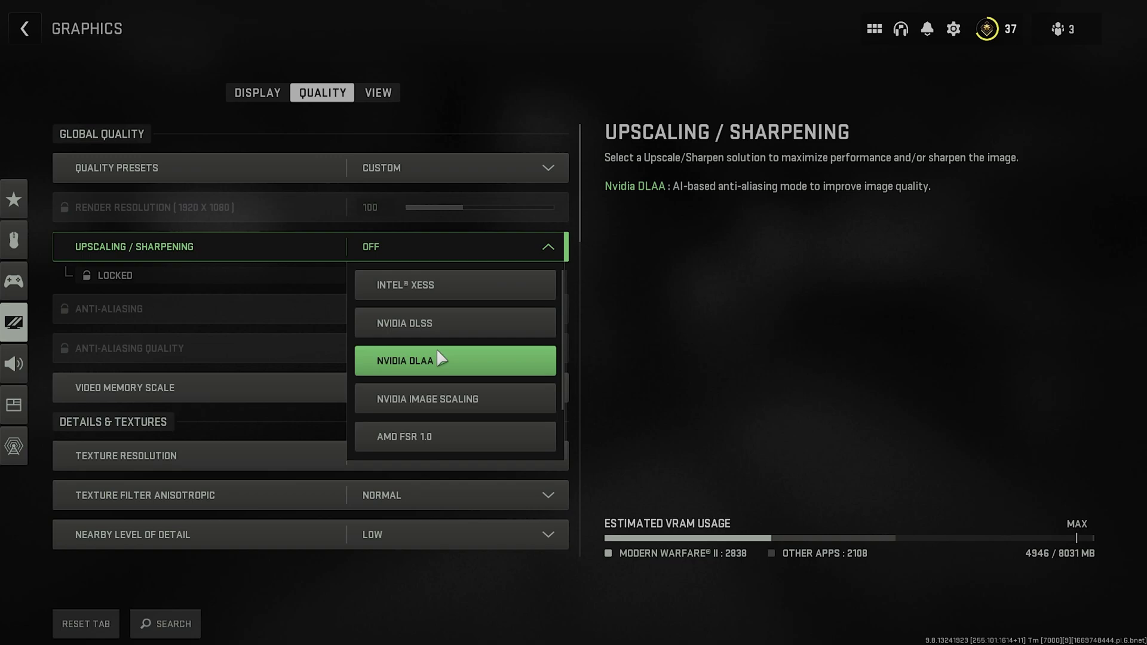
{"action": "mouse_move", "coordinate": [432, 399]}
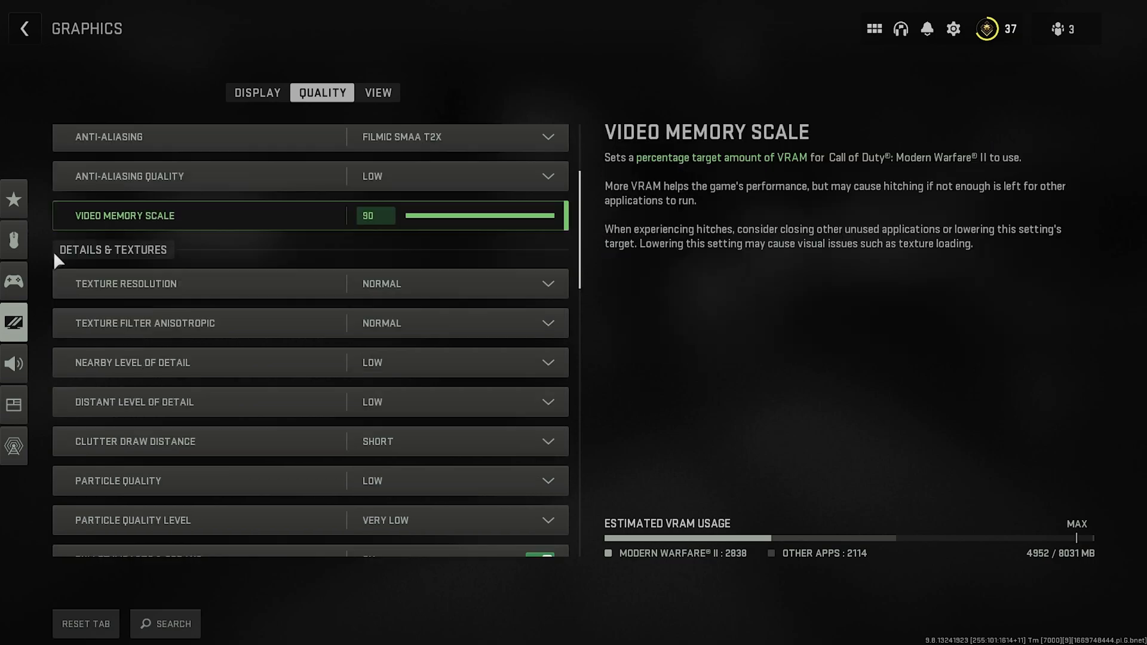
{"action": "scroll", "scroll_direction": "down", "scroll_amount": 3}
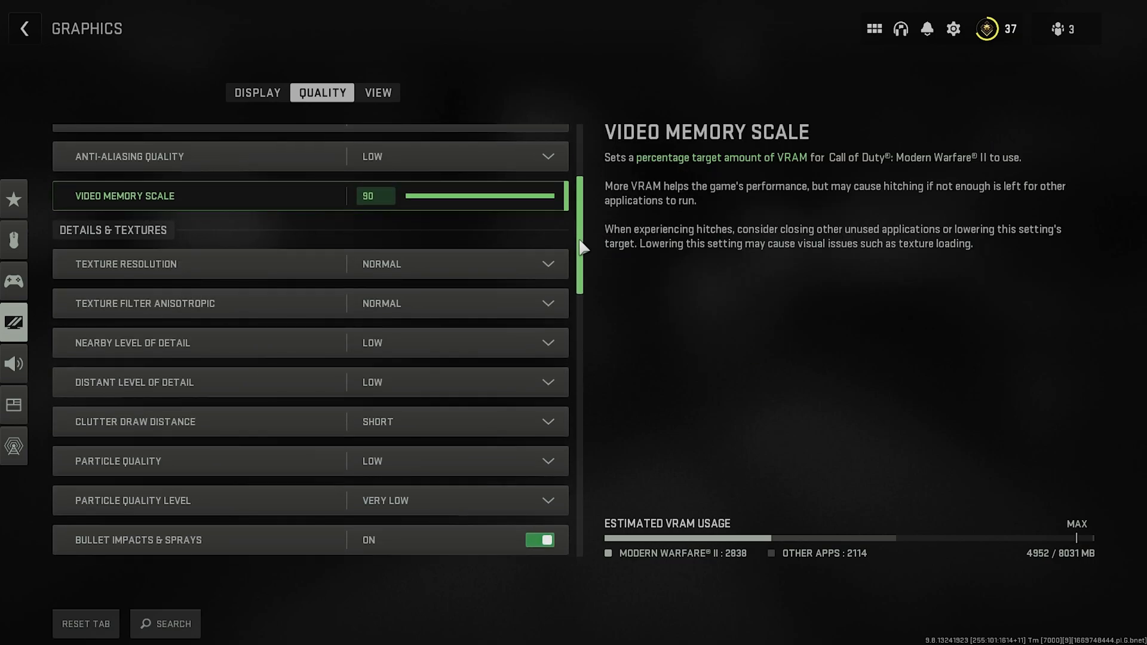
{"action": "scroll", "scroll_direction": "down", "scroll_amount": 3}
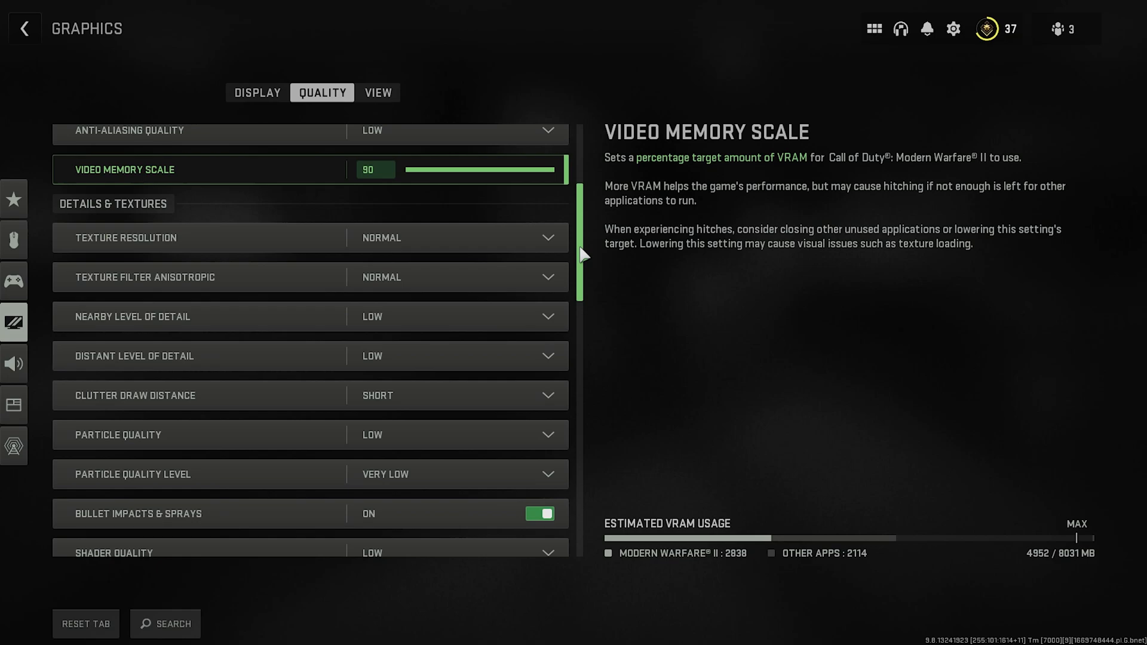
{"action": "scroll", "scroll_direction": "down", "scroll_amount": 3}
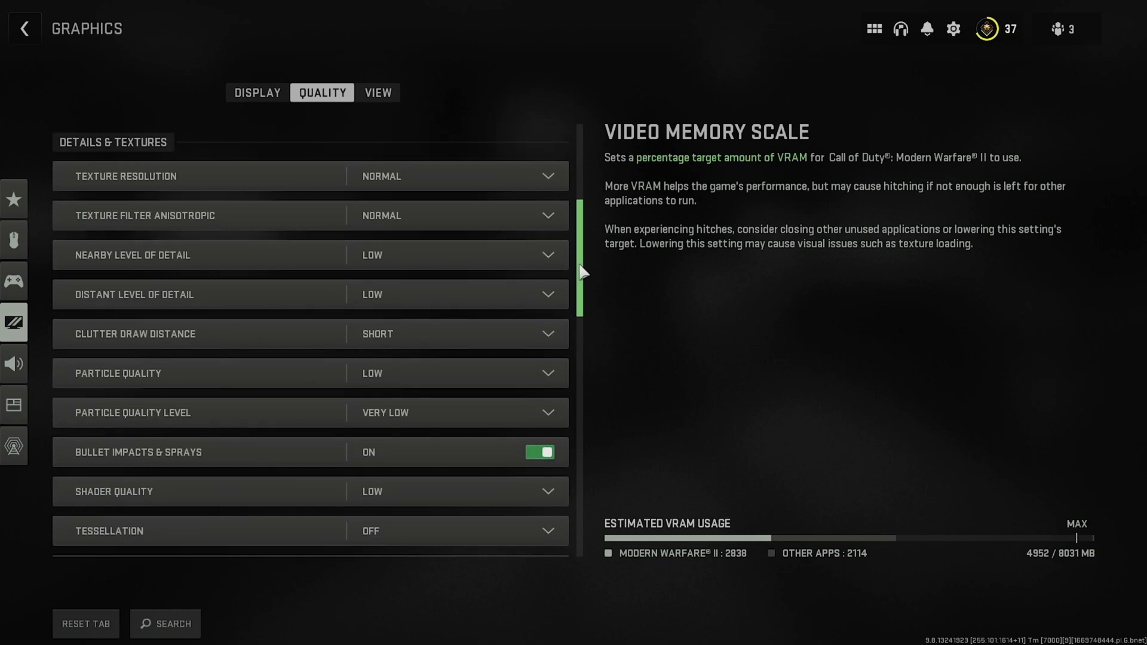
{"action": "scroll", "scroll_direction": "down", "scroll_amount": 3}
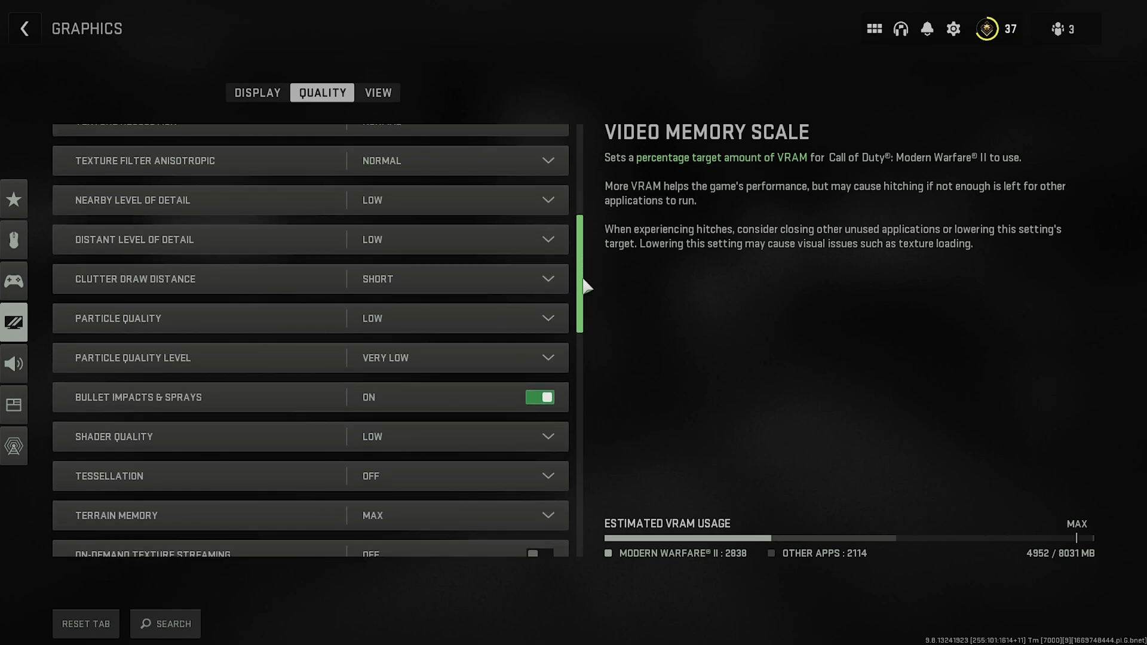
{"action": "scroll", "scroll_direction": "down", "scroll_amount": 3}
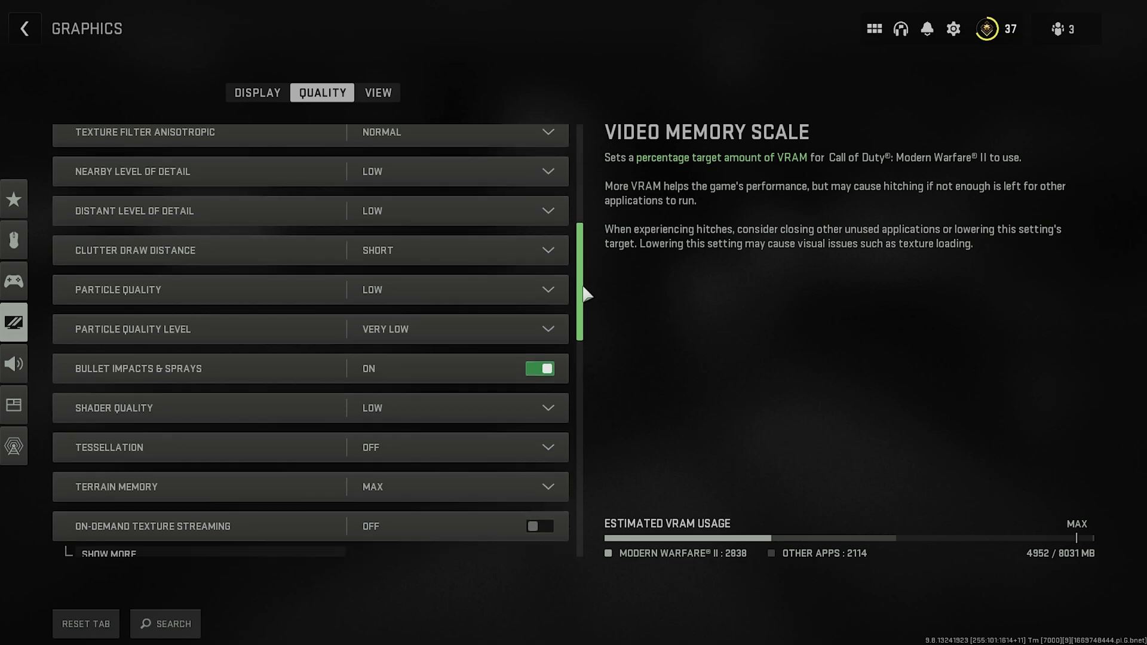
{"action": "scroll", "scroll_direction": "down", "scroll_amount": 3}
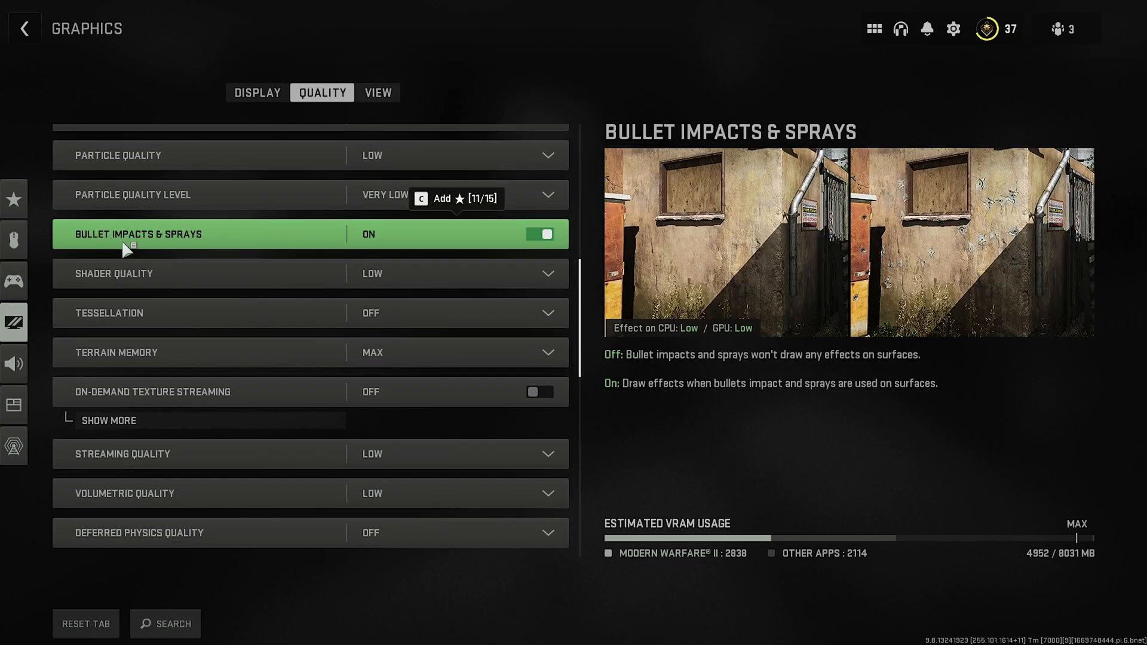
{"action": "mouse_move", "coordinate": [180, 245]}
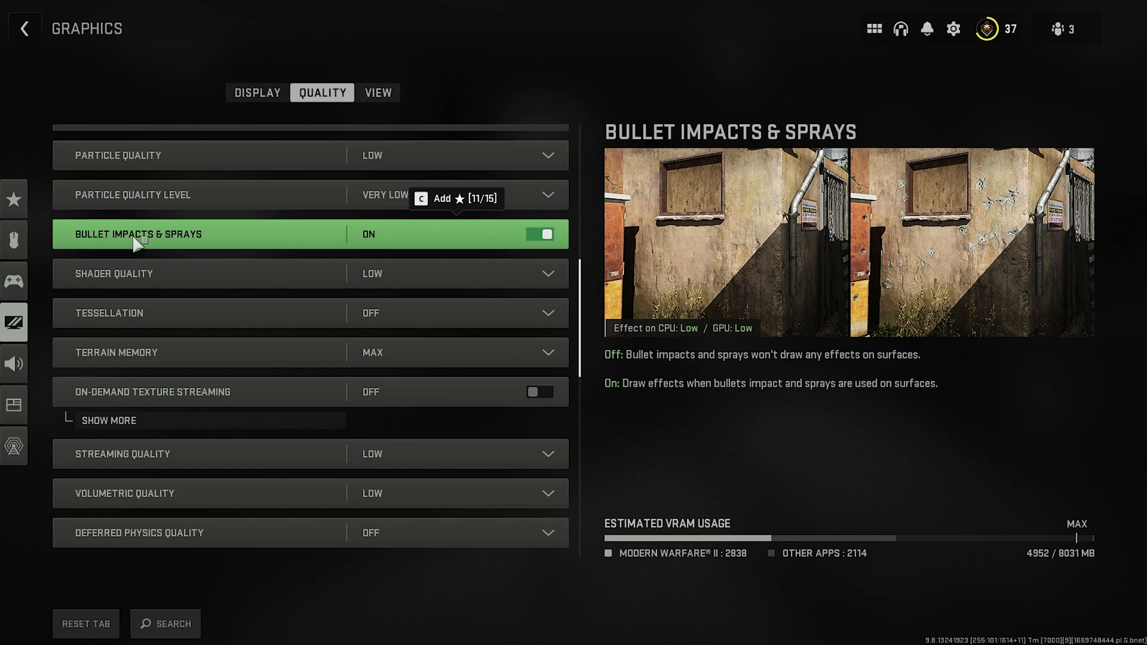
{"action": "scroll", "scroll_direction": "down", "scroll_amount": 3}
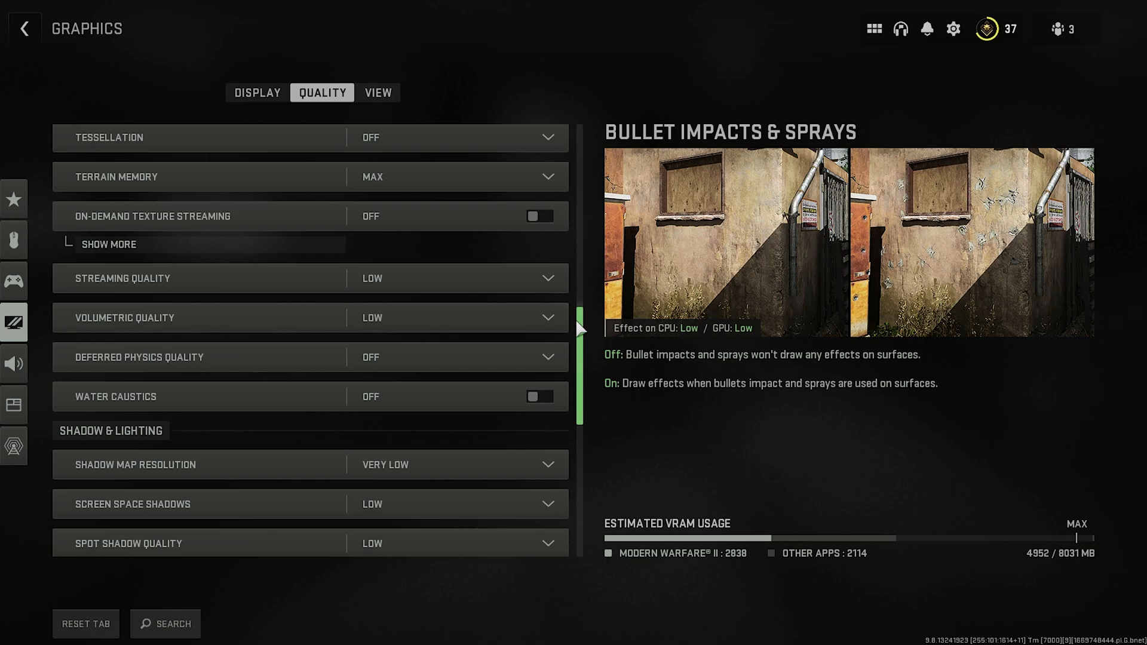
{"action": "scroll", "scroll_direction": "down", "scroll_amount": 3}
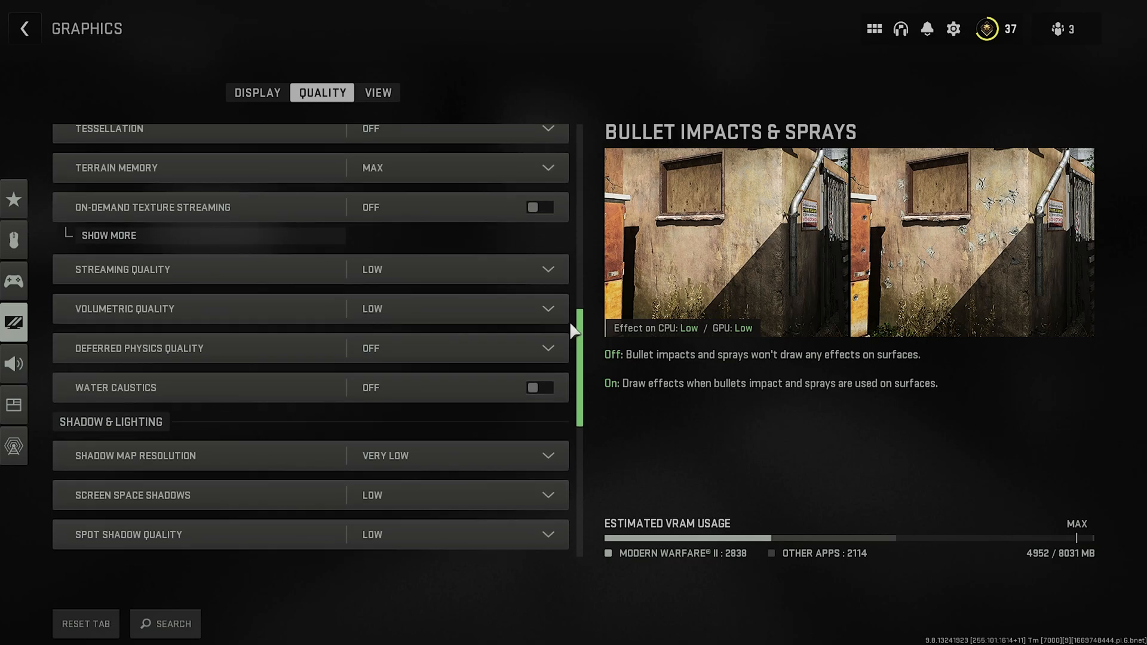
{"action": "mouse_move", "coordinate": [314, 293]}
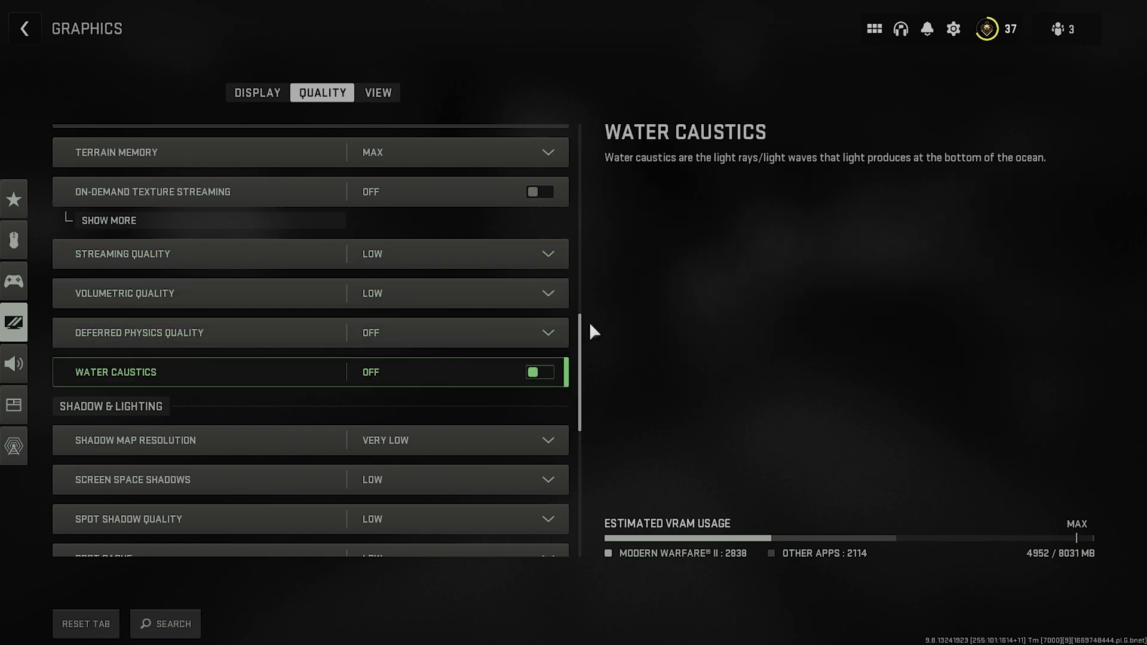
{"action": "scroll", "scroll_direction": "down", "scroll_amount": 3}
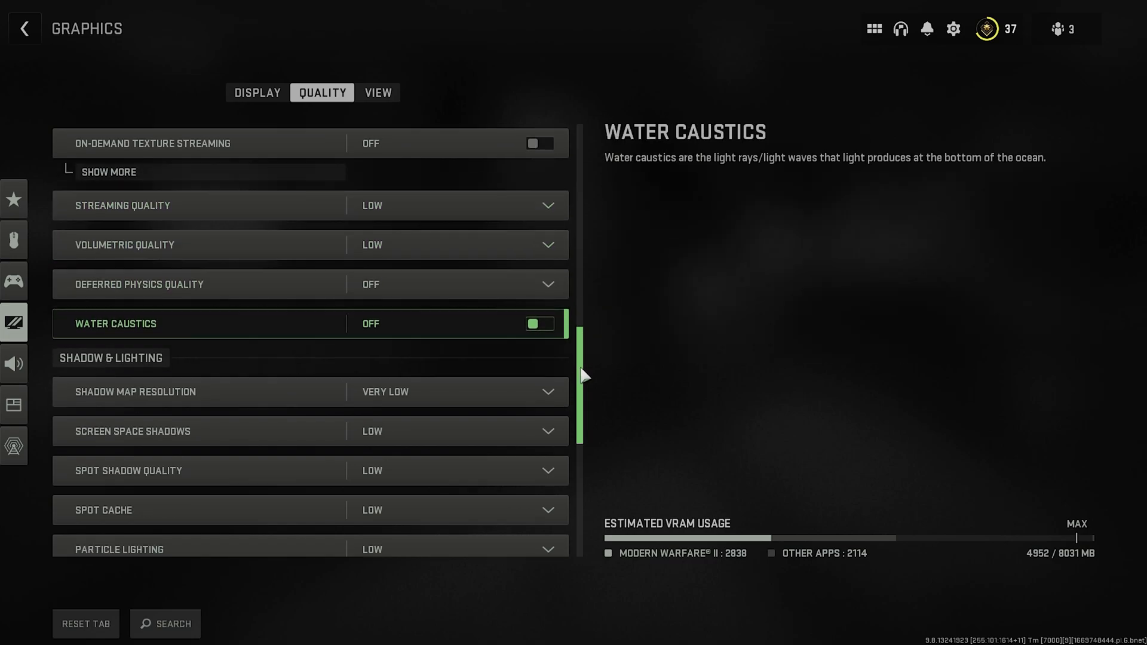
{"action": "scroll", "scroll_direction": "down", "scroll_amount": 3}
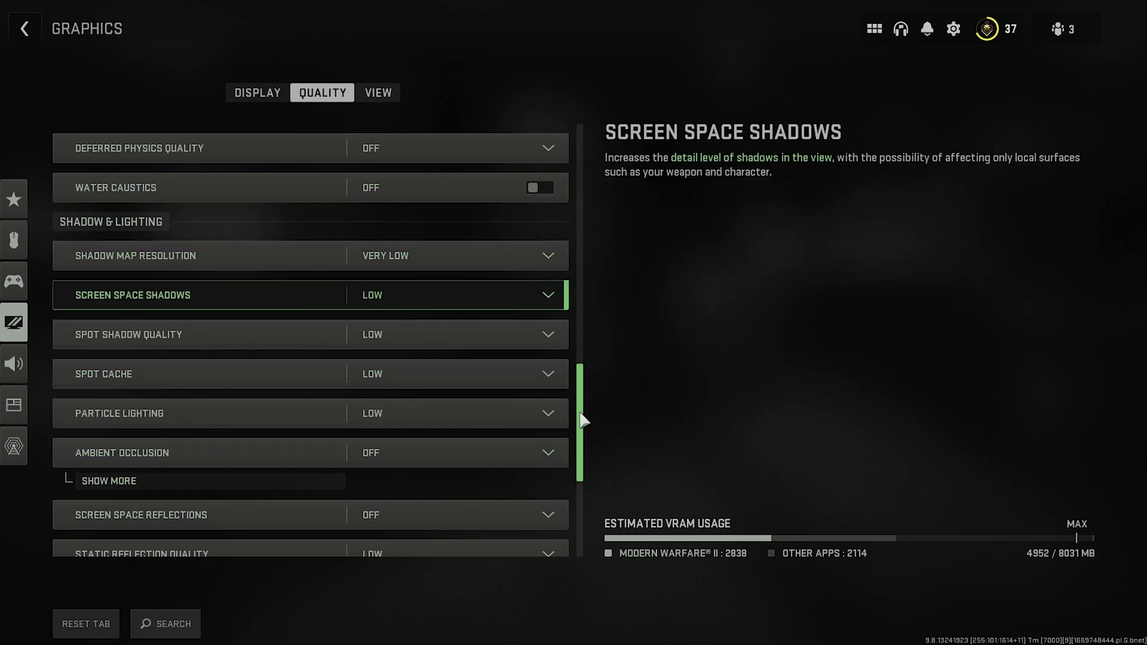
{"action": "scroll", "scroll_direction": "down", "scroll_amount": 3}
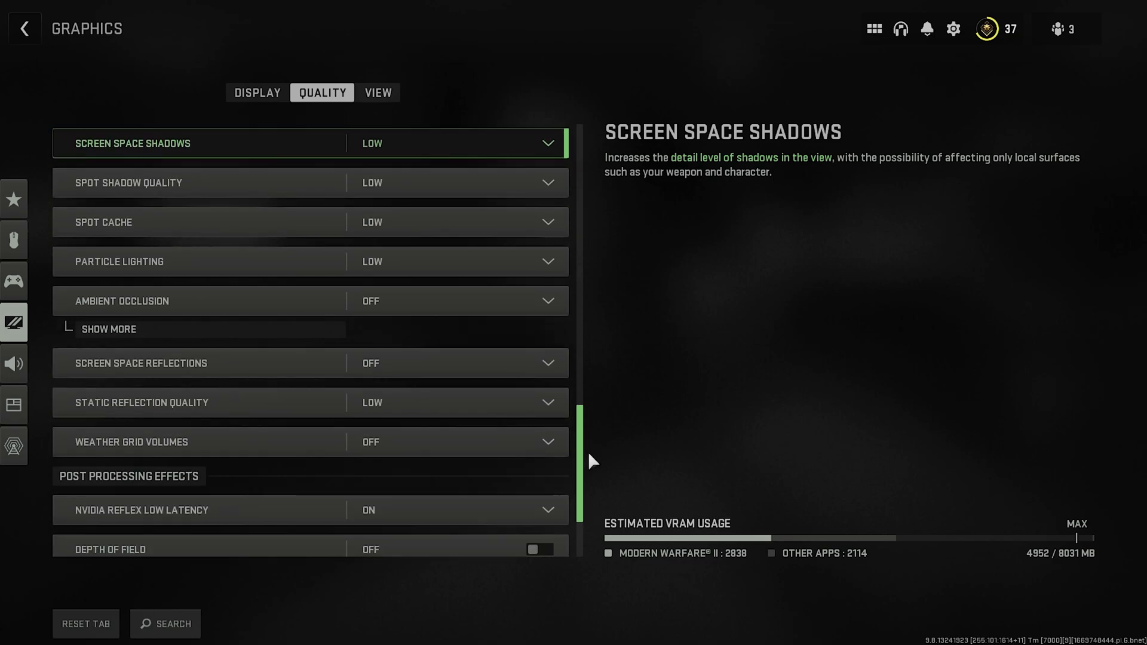
{"action": "scroll", "scroll_direction": "down", "scroll_amount": 3}
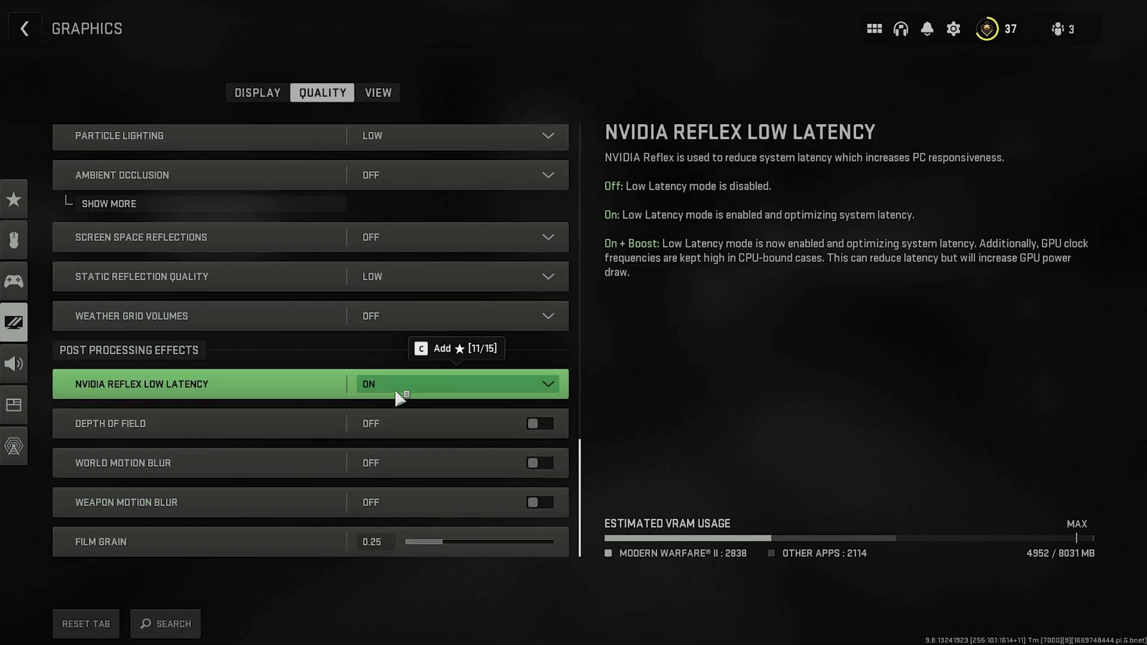
{"action": "mouse_move", "coordinate": [235, 389]}
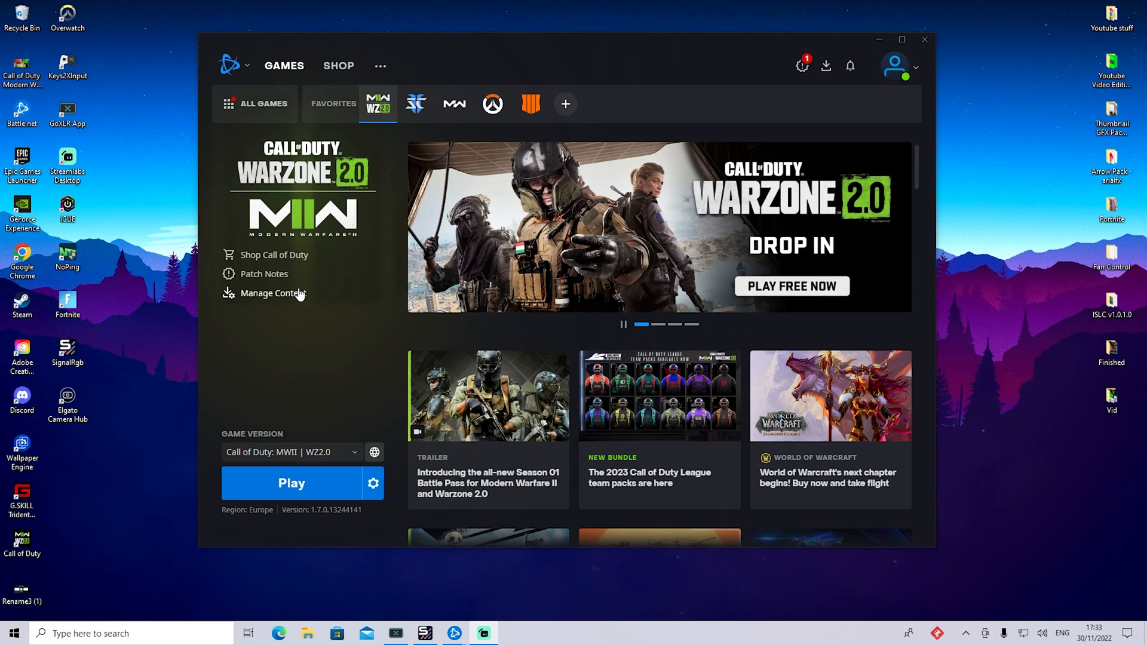
Launch Battle.net via Start search and show the Call of Duty MWII | WZ2.0 gear menu
{"action": "type", "text": "ba"}
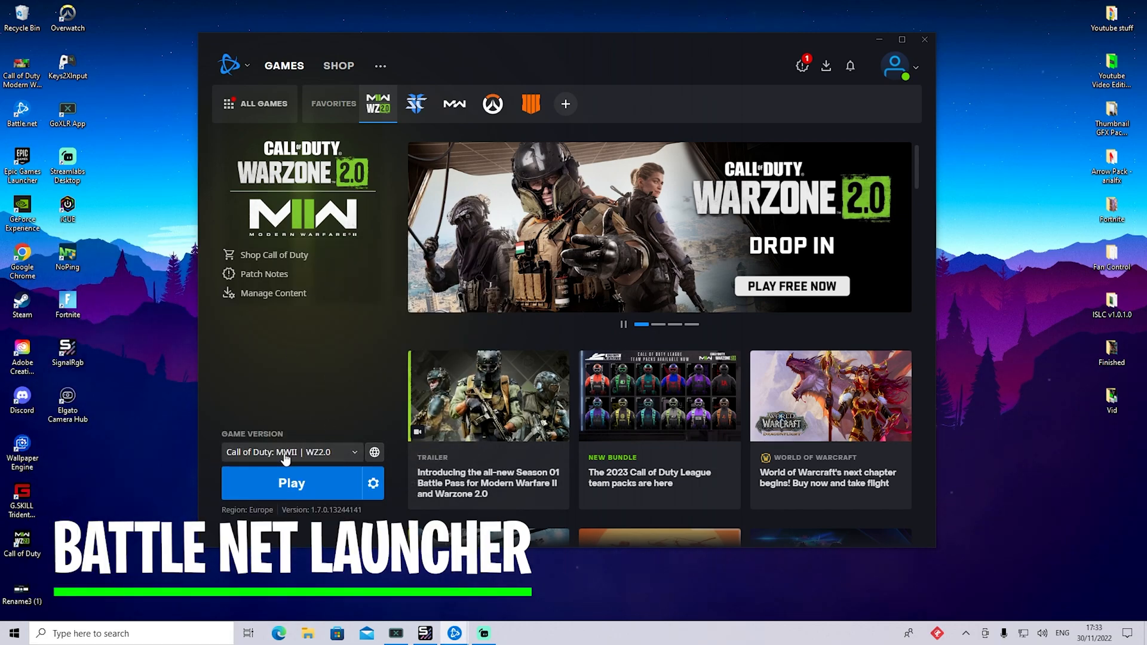
{"action": "left_click", "coordinate": [373, 482]}
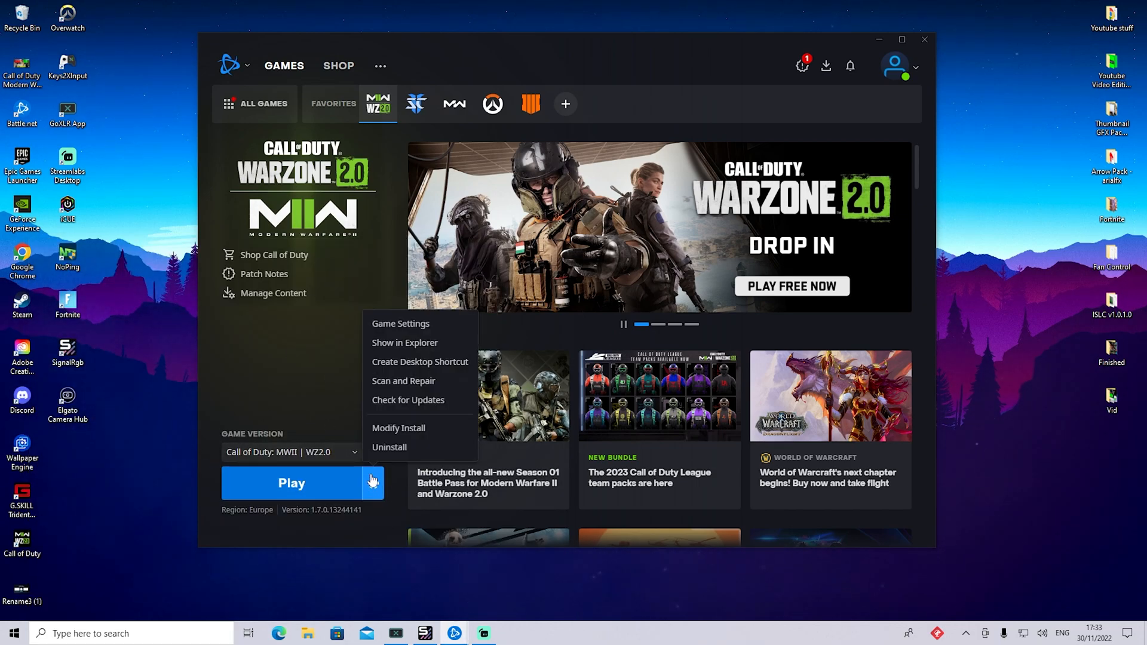
{"action": "mouse_move", "coordinate": [393, 400]}
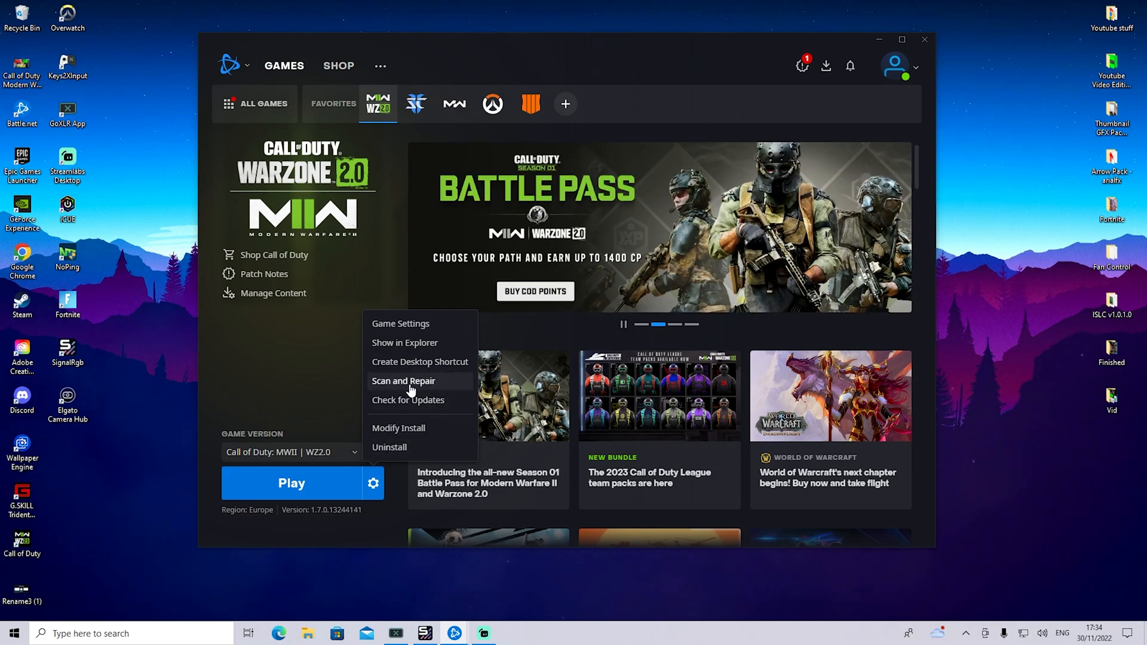
Run Scan and Repair on the Call of Duty MWII | WZ2.0 installation and begin the scan
{"action": "left_click", "coordinate": [403, 380]}
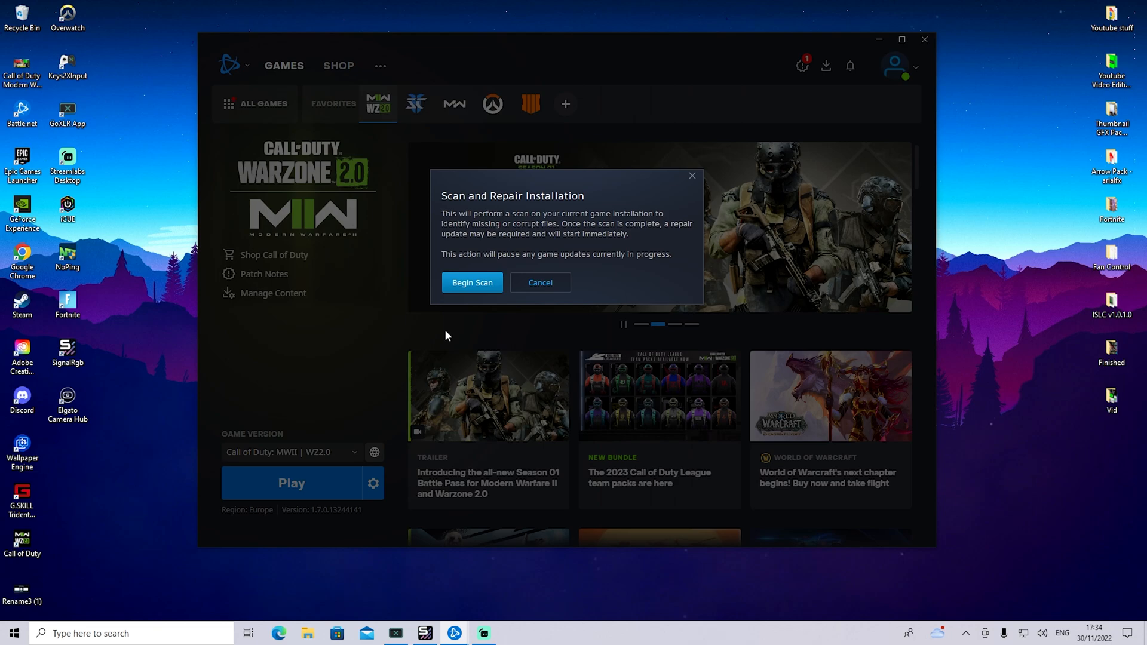
{"action": "mouse_move", "coordinate": [451, 329]}
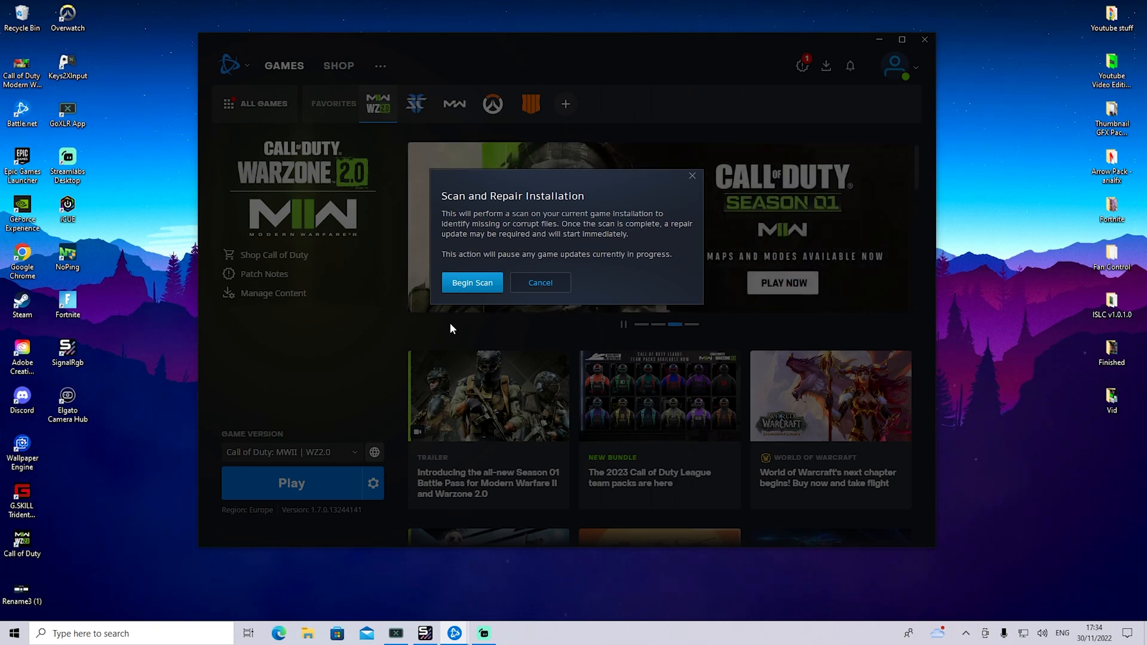
{"action": "mouse_move", "coordinate": [475, 266]}
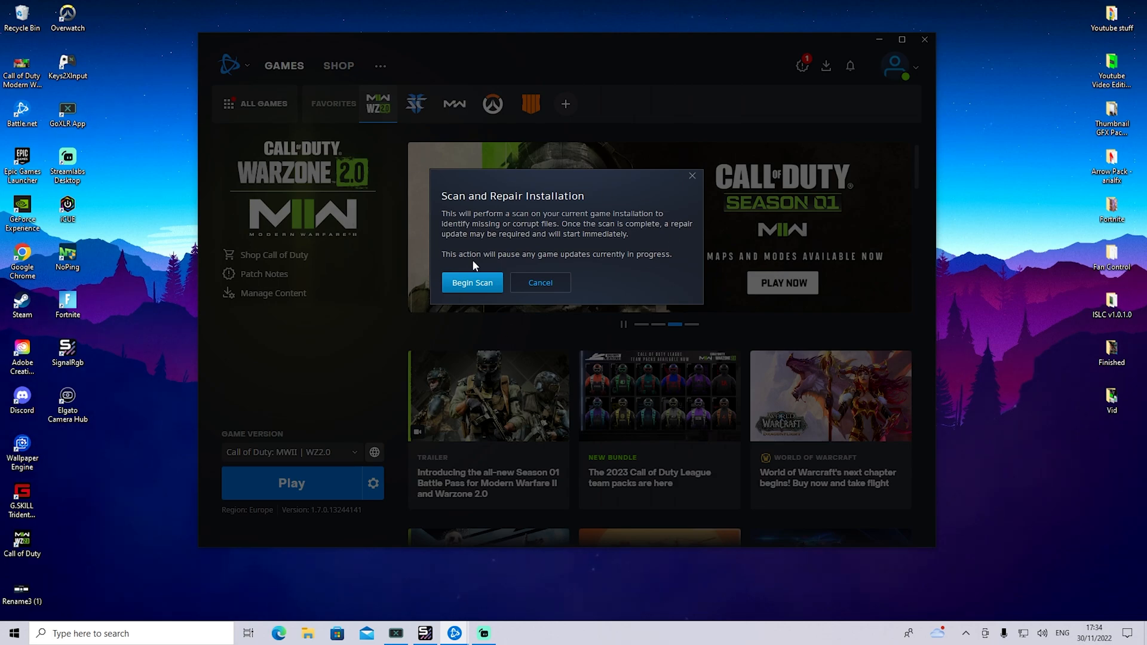
{"action": "mouse_move", "coordinate": [594, 245]}
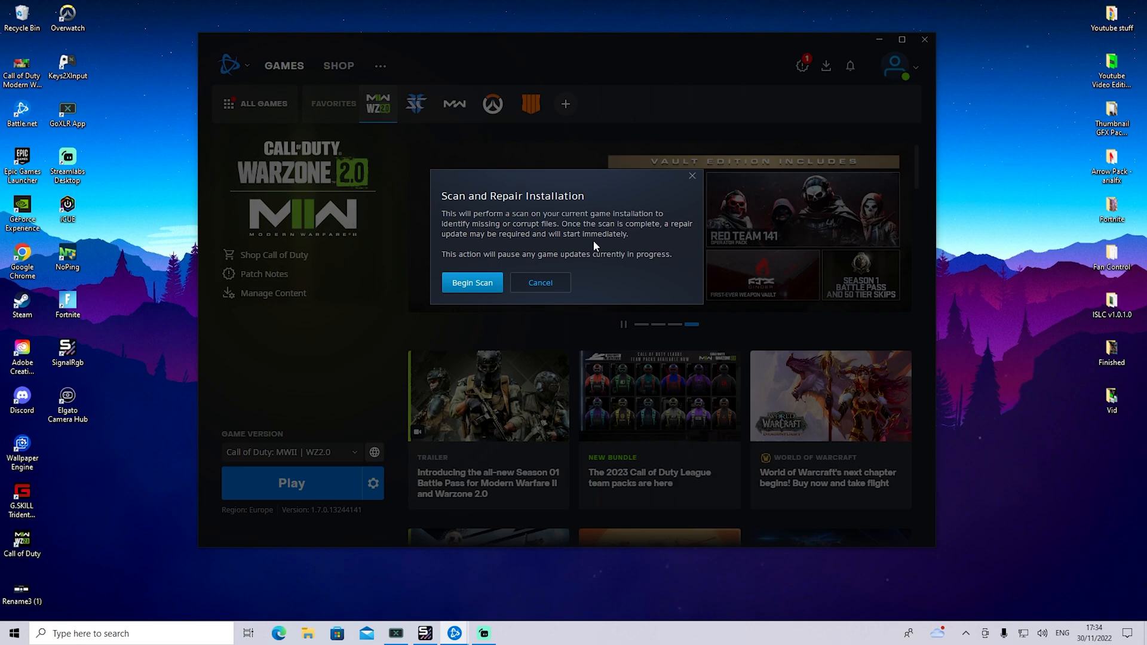
{"action": "mouse_move", "coordinate": [610, 279]}
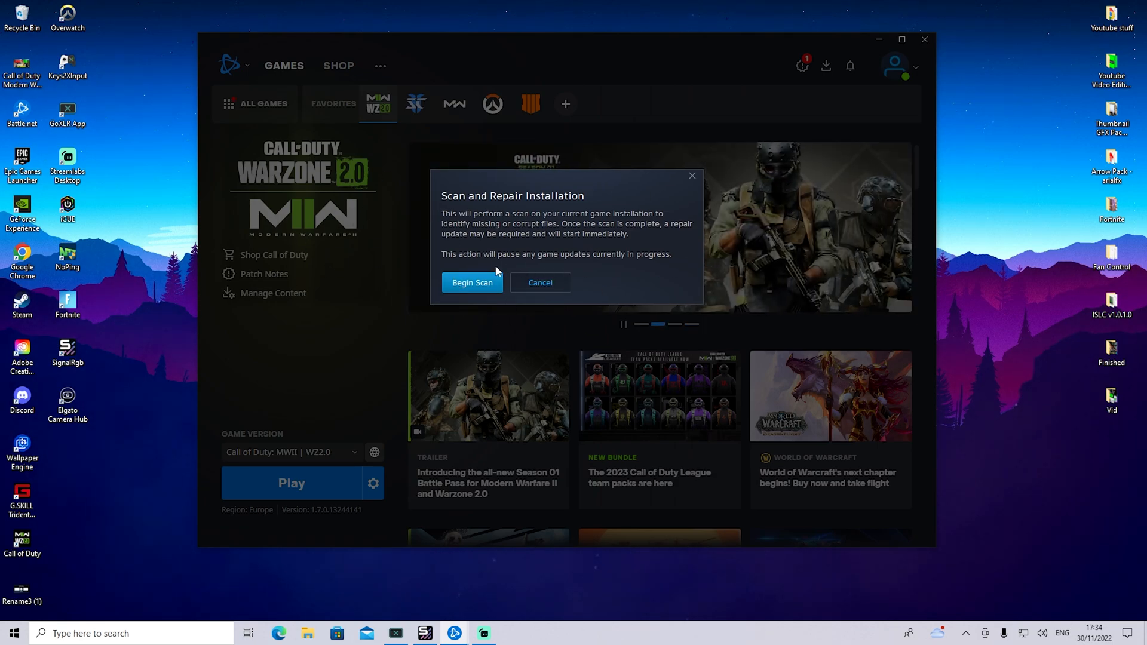
{"action": "mouse_move", "coordinate": [455, 301]}
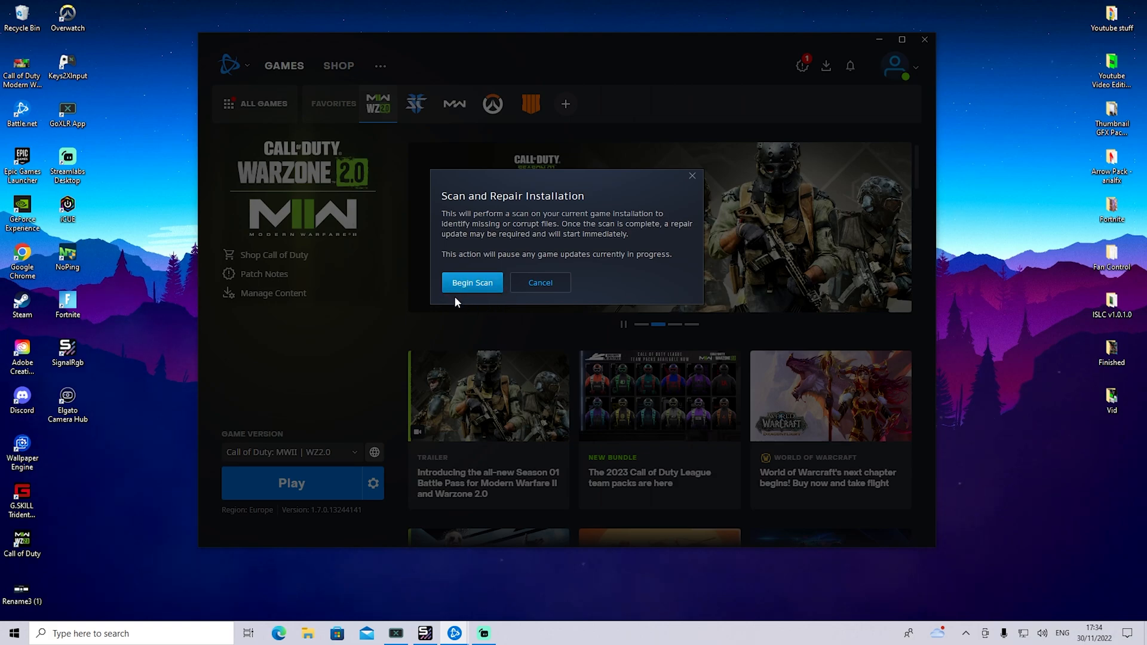
{"action": "left_click", "coordinate": [472, 282]}
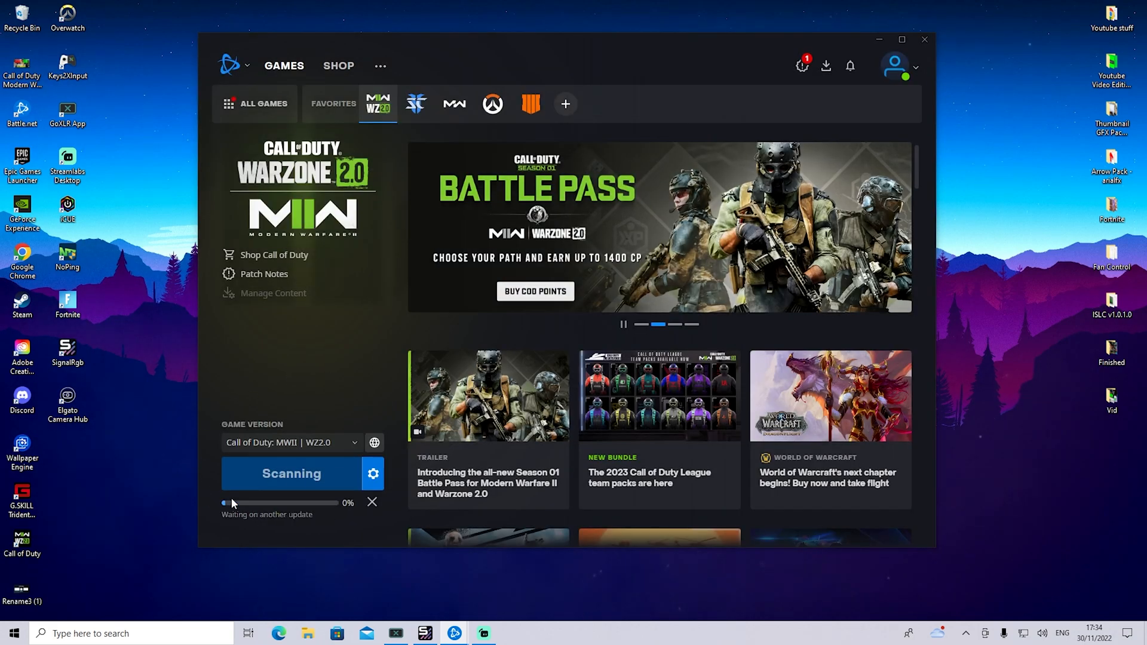